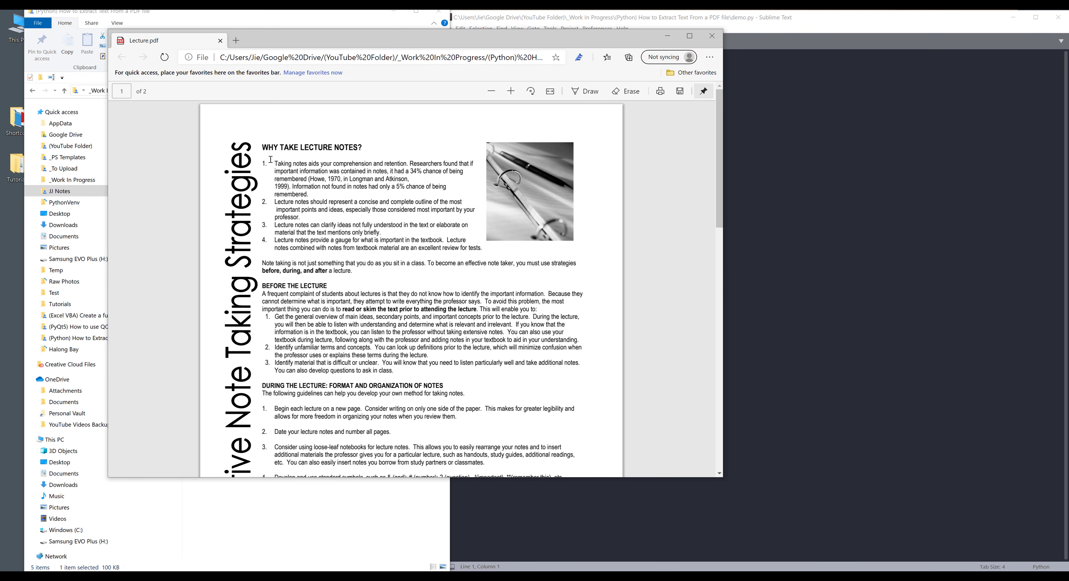
mouse_move(373, 202)
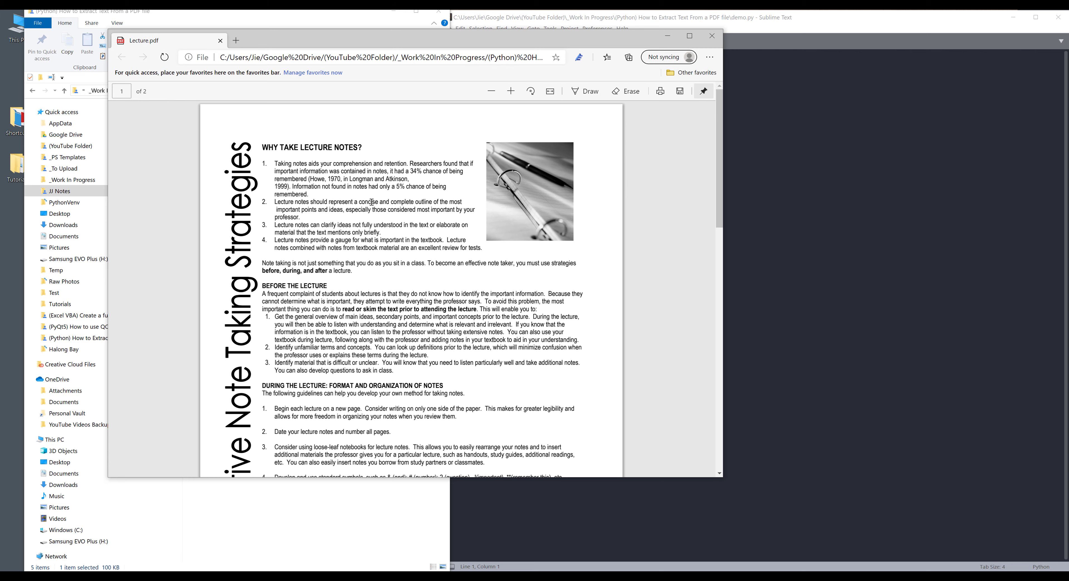
Scroll through the two-page Lecture.pdf in Edge to preview its contents
scroll(down, 3)
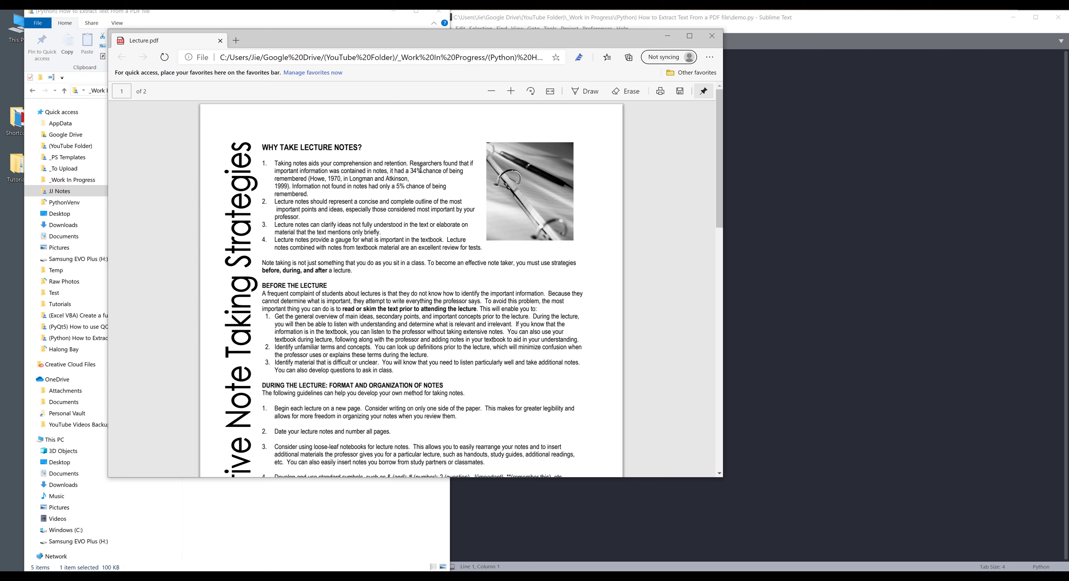
scroll(down, 3)
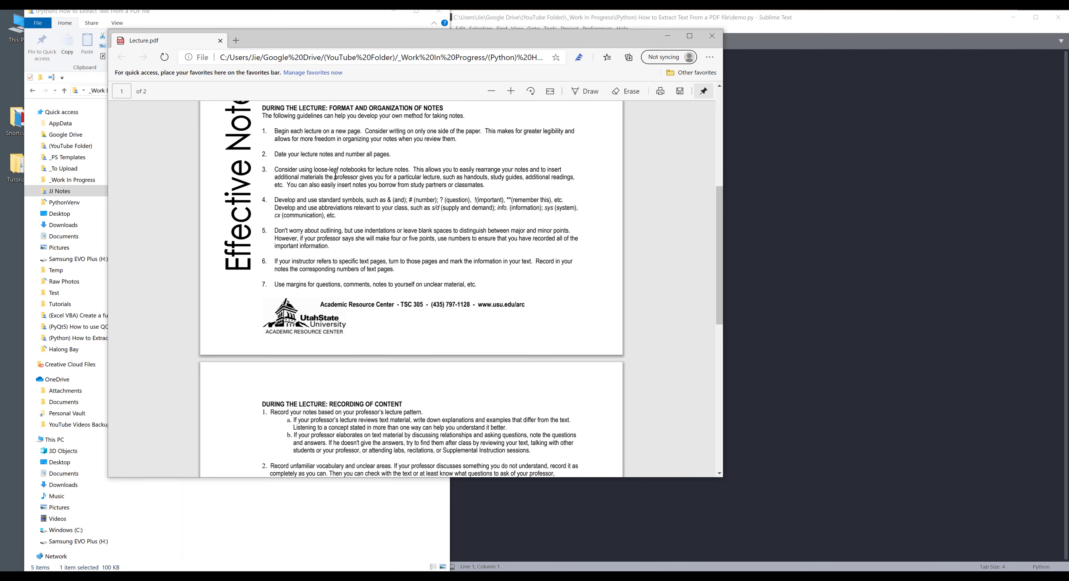
scroll(up, 3)
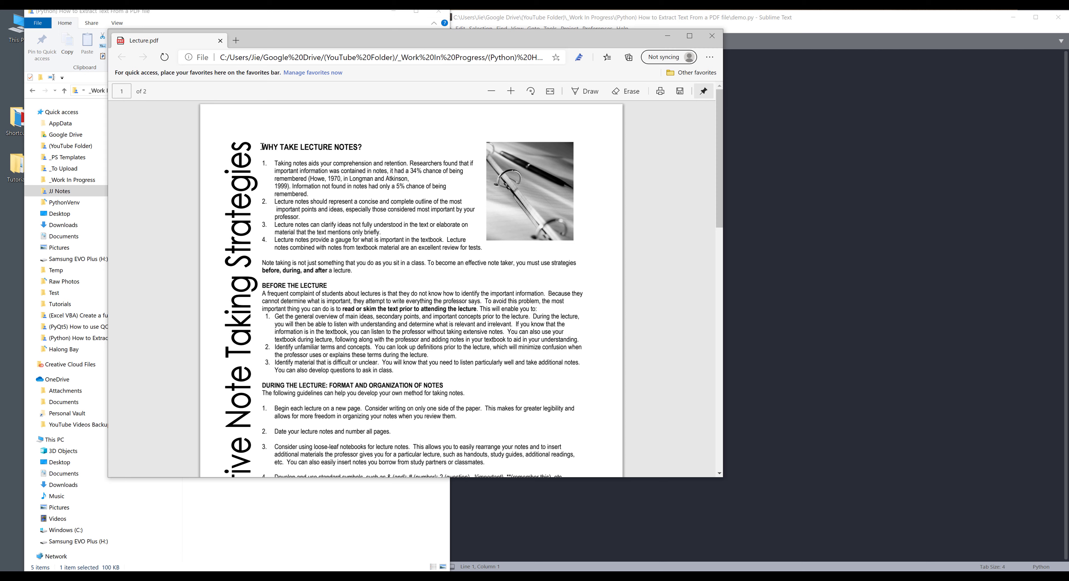
scroll(down, 3)
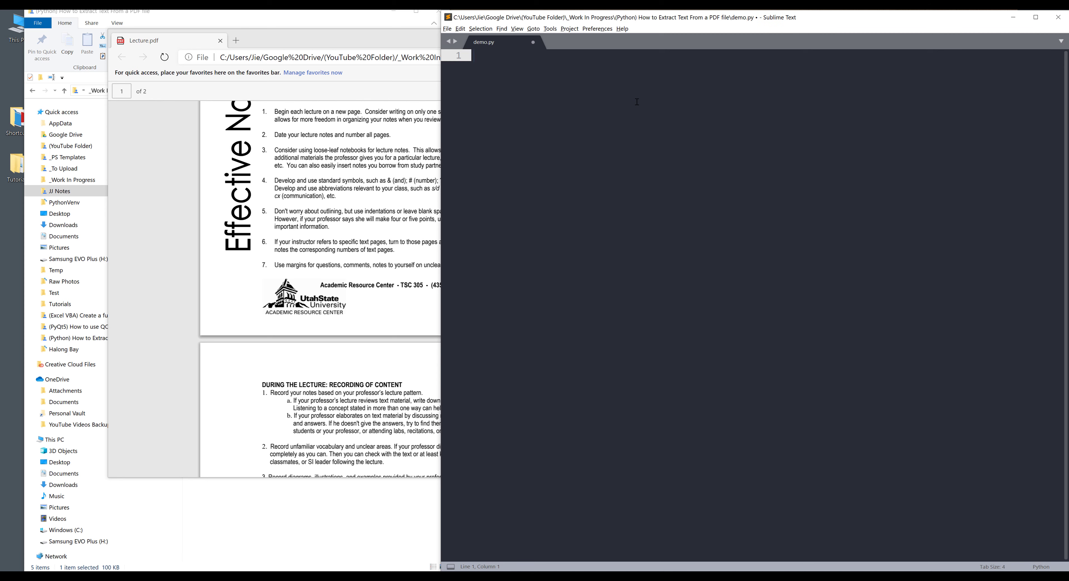
Write 'from PyPDF2 import PdfFileReader, PdfFileWriter' at the top of demo.py
text(from)
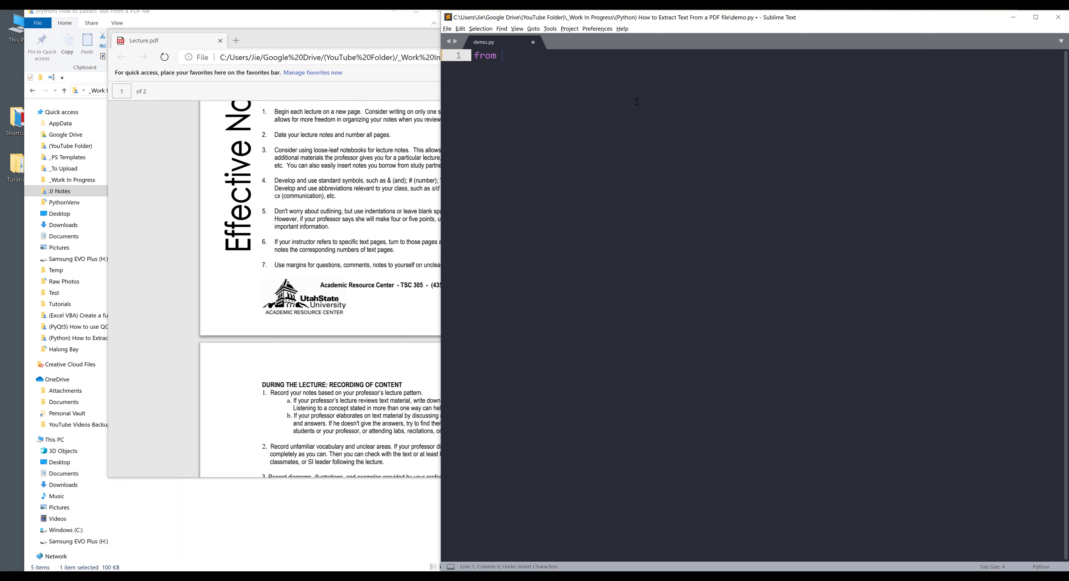
text(PyPDF2)
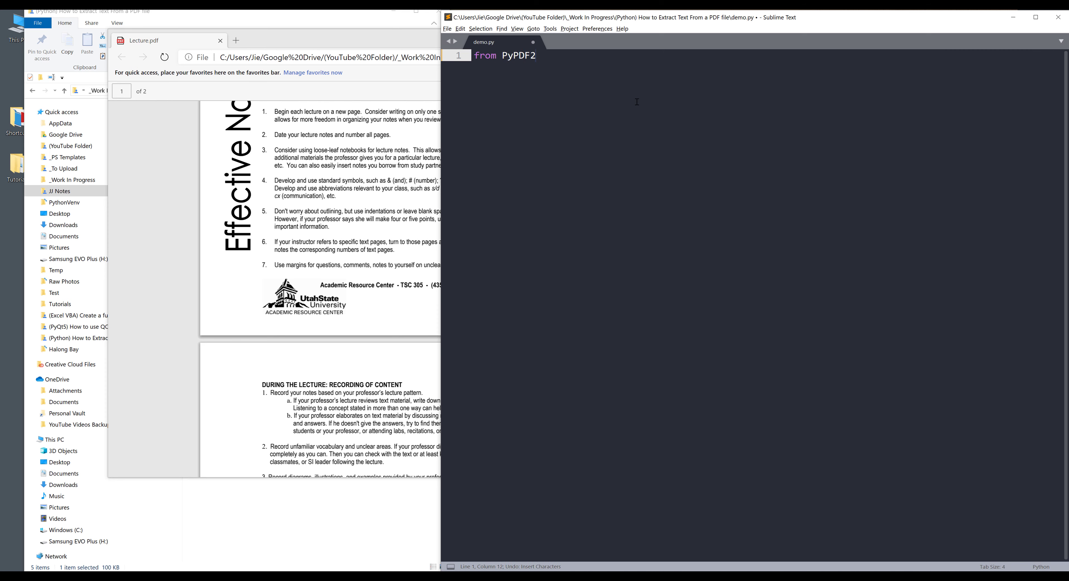
text(import)
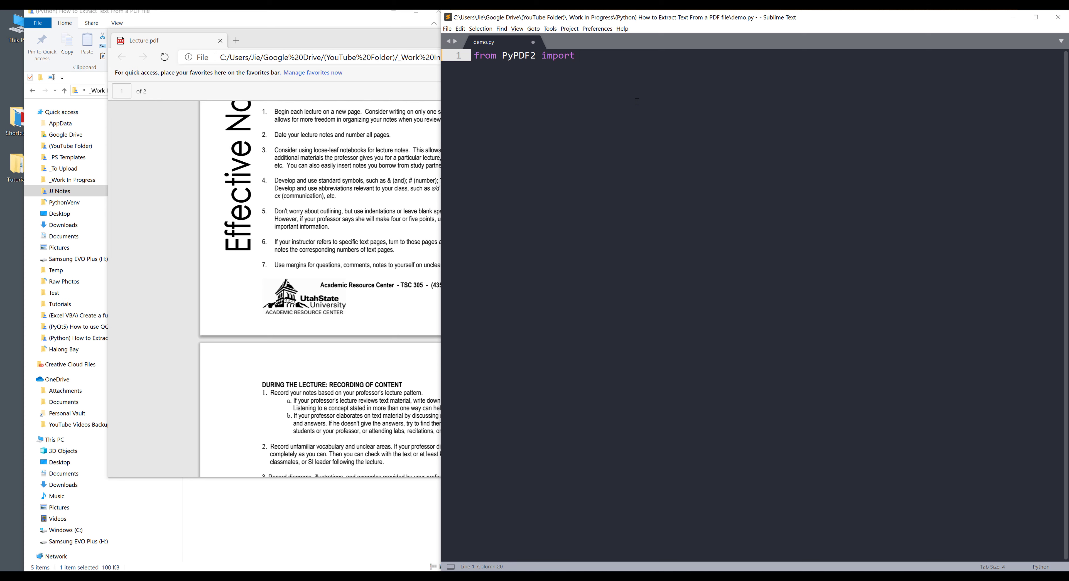
text(PdfFi)
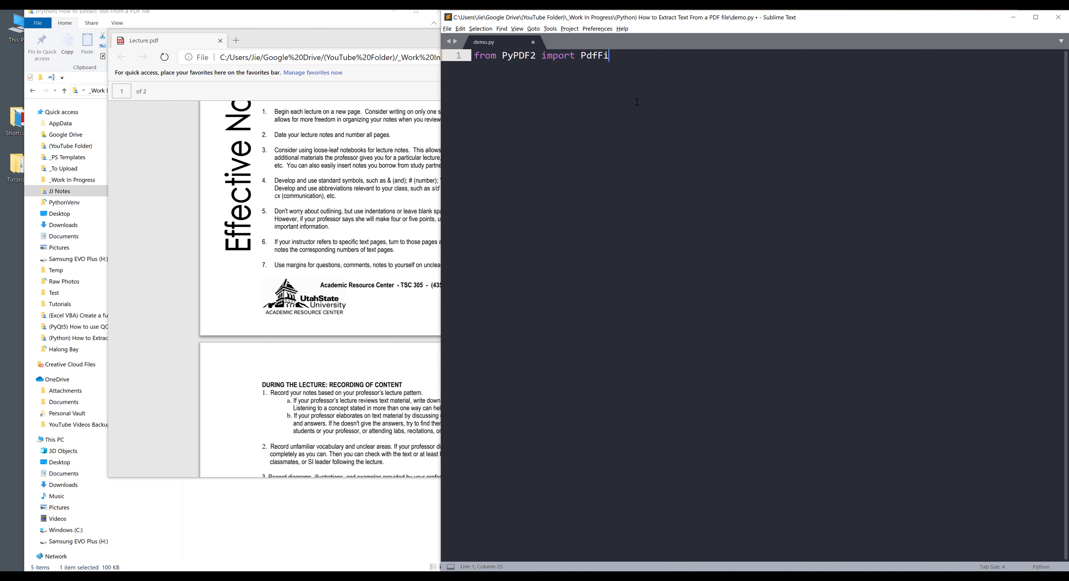
text(leReader)
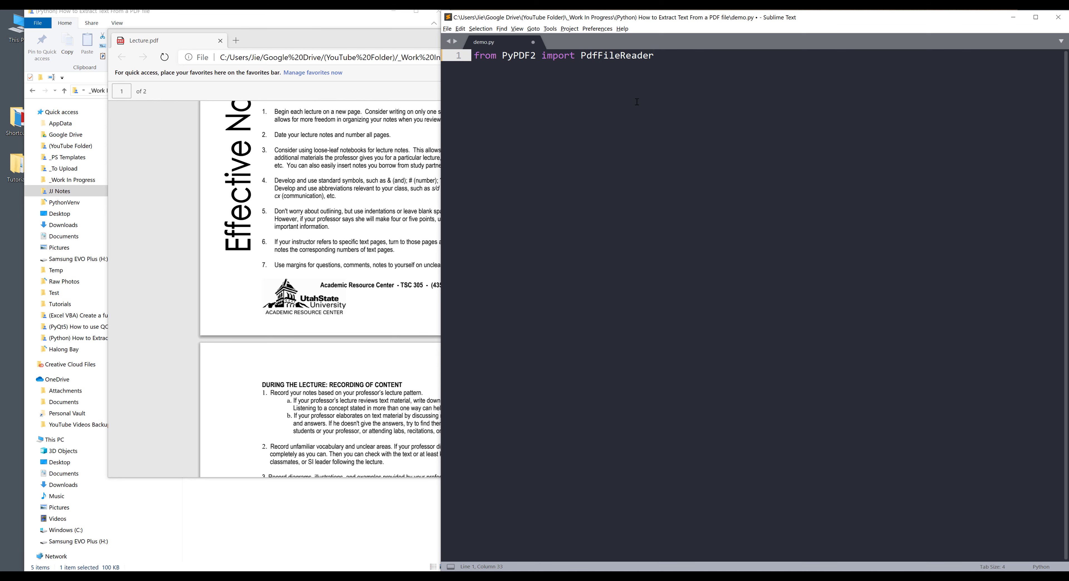
text(, PdfFileWriter)
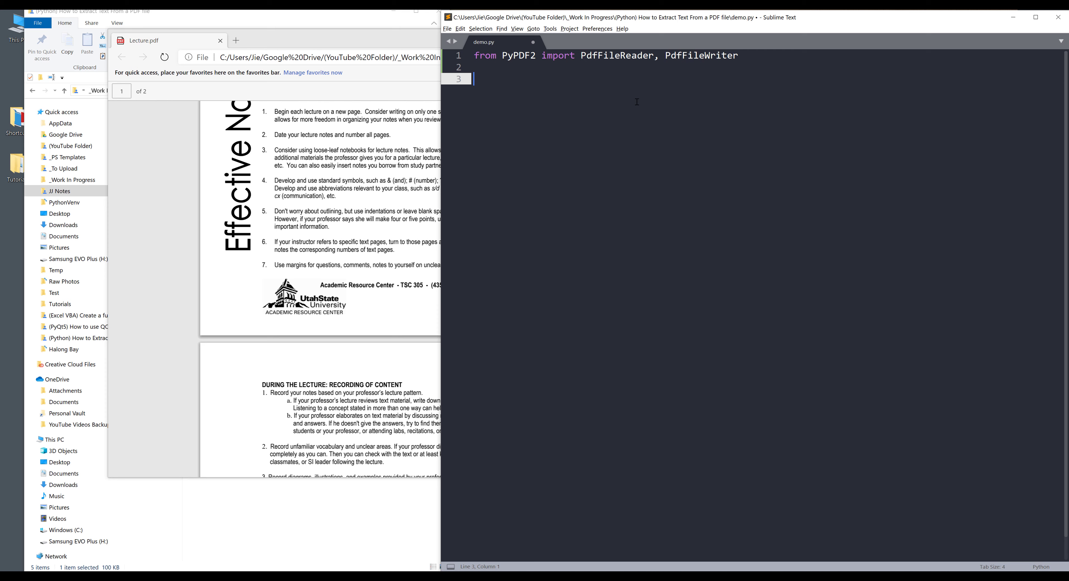
Begin a file_path variable on line 3
text(file)
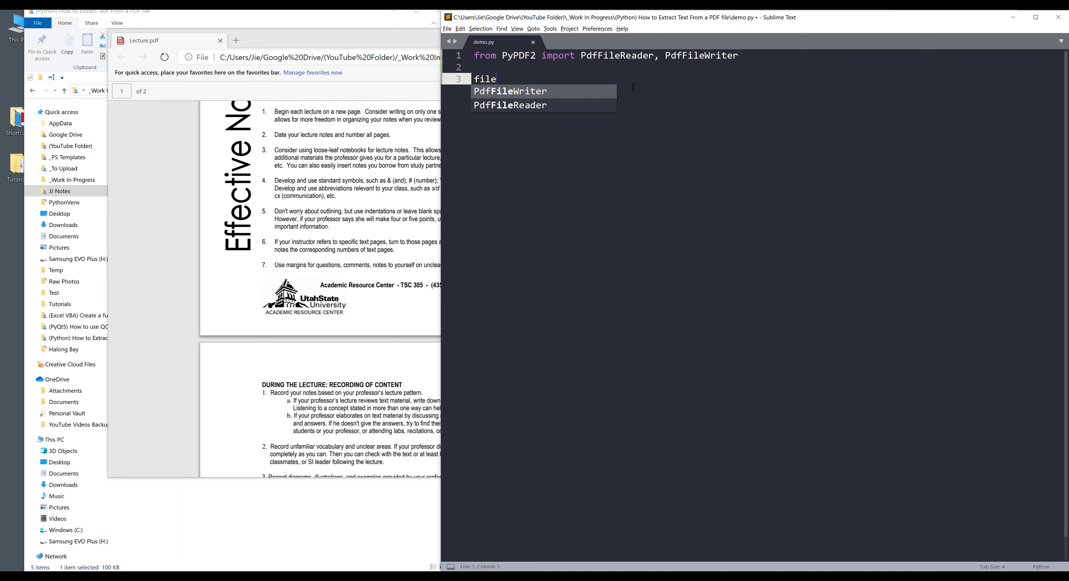
text(_path =)
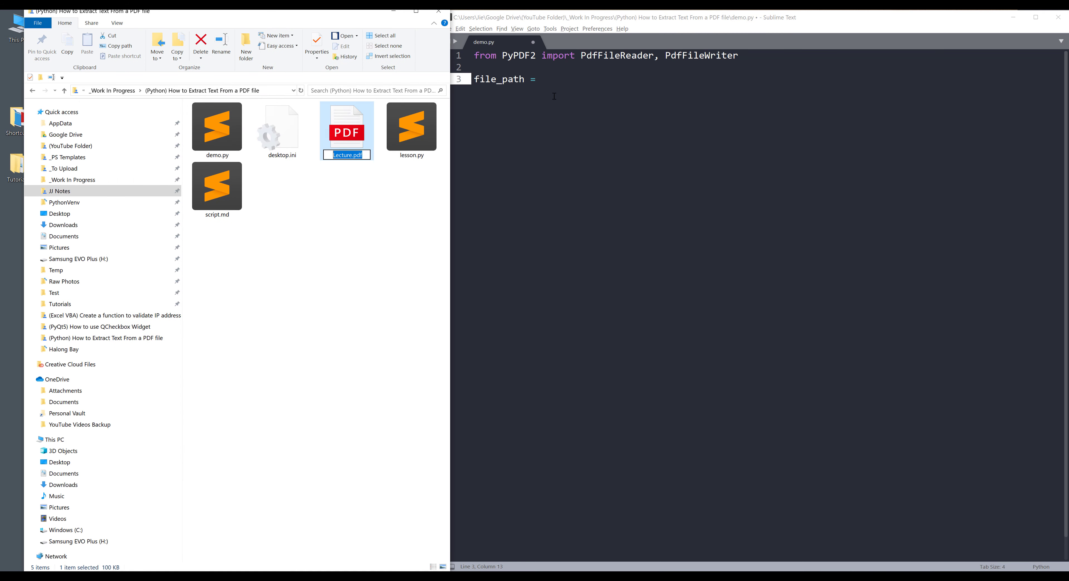
mouse_move(619, 76)
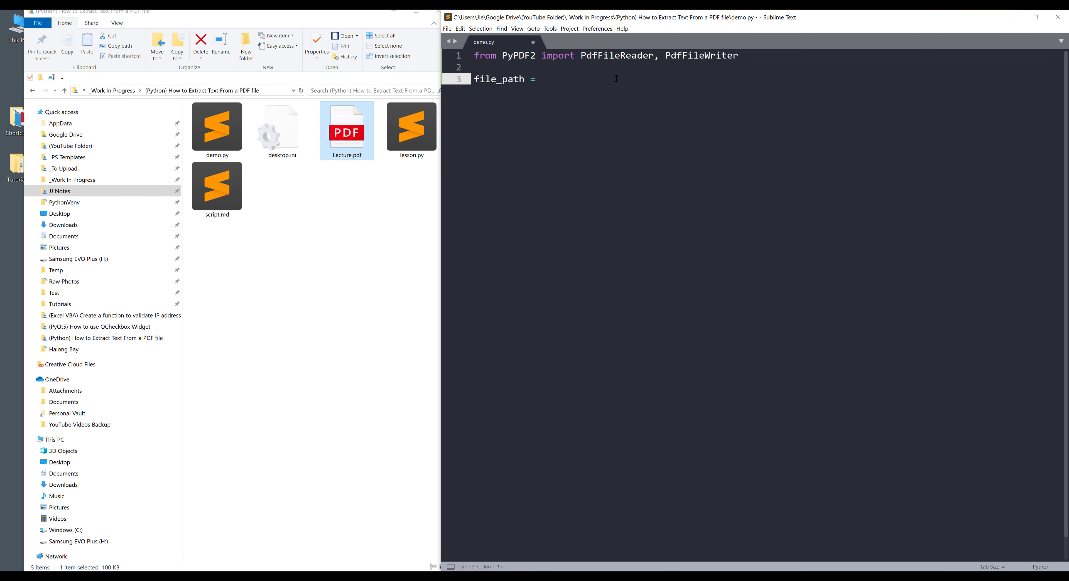
Set file_path = 'Lecture.pdf' and create pdf = PdfFileReader(file_path)
text('Lecture.pdf')
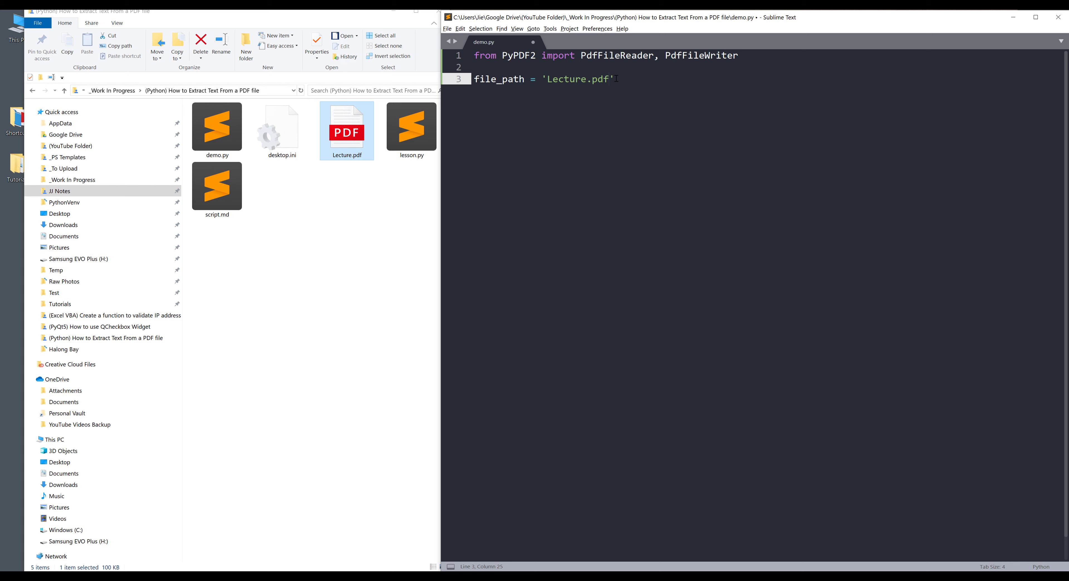
text(p)
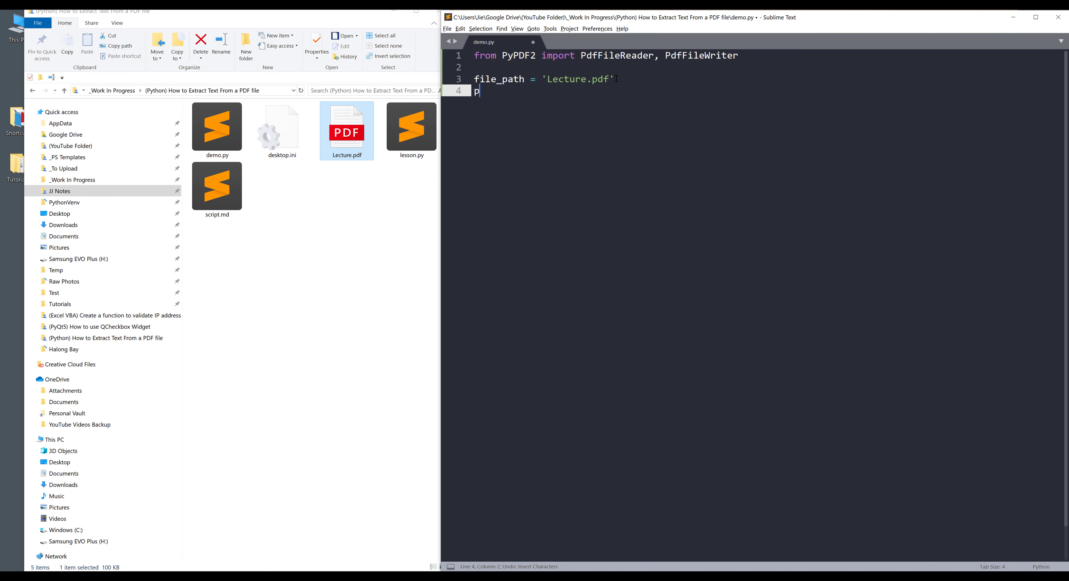
text(df = P)
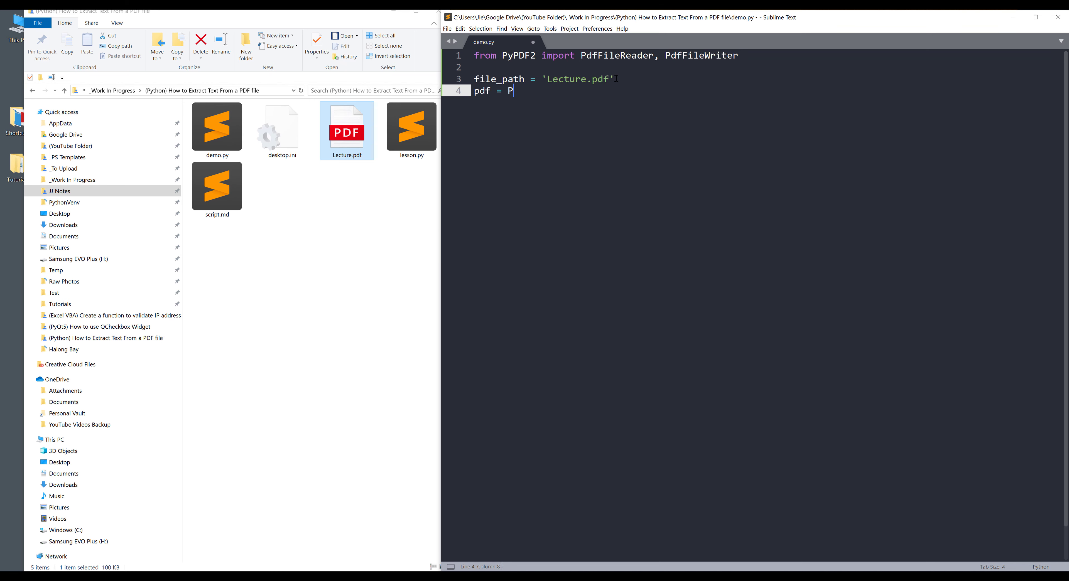
text(dfFileReader(file_path)
text(with open)
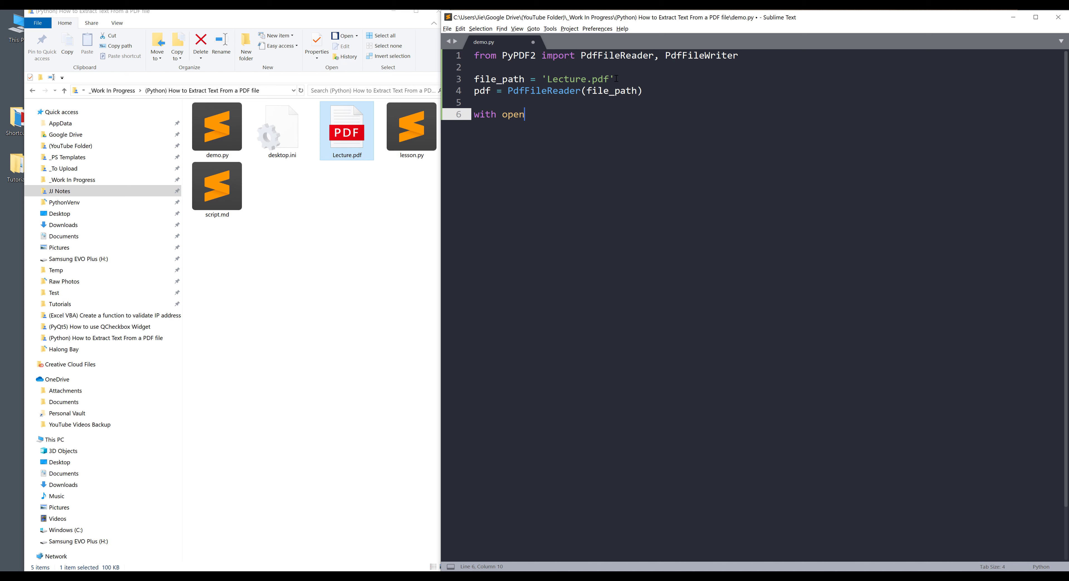
Add with open('Lecture Note.txt', 'w') as f: to open the output file for writing
text(('le')
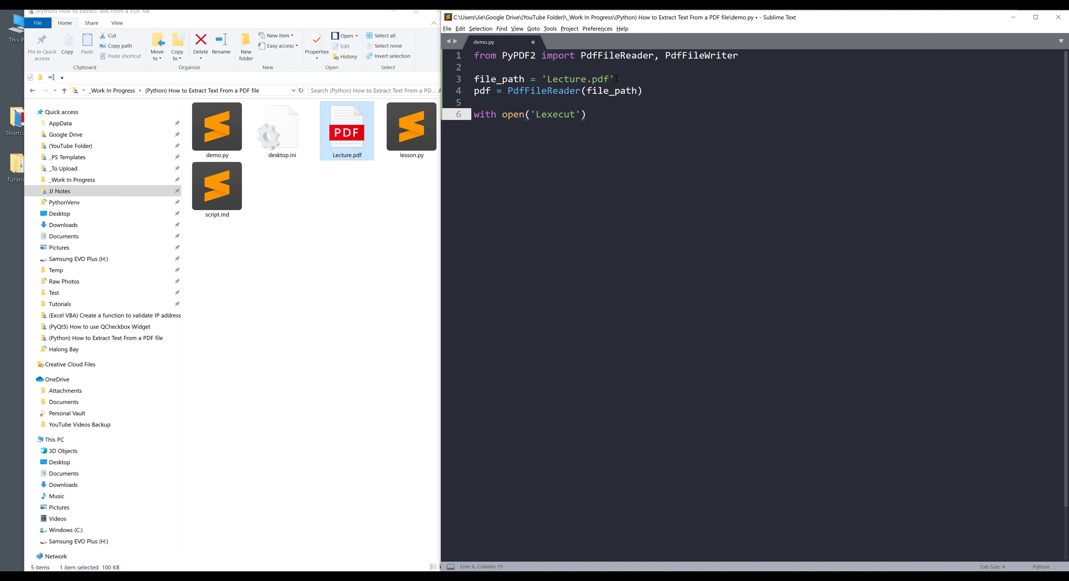
key(Backspace)
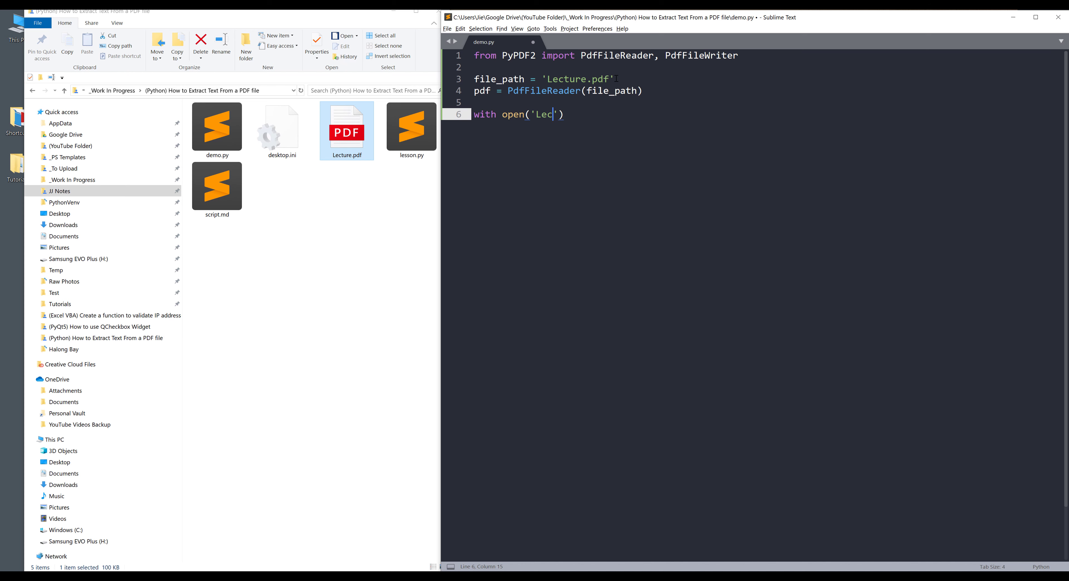
text(ture)
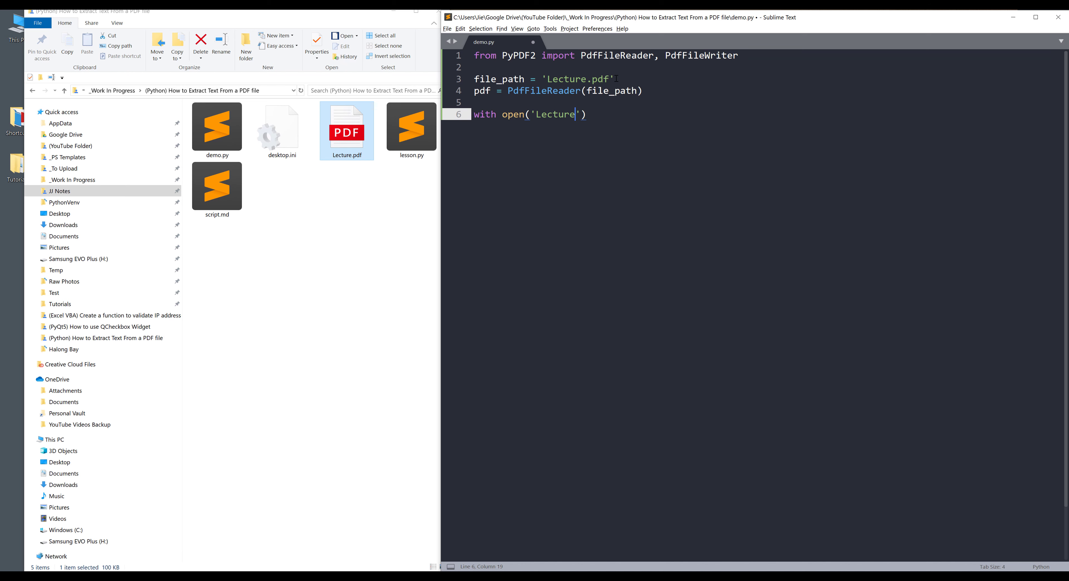
text(Note.txt)
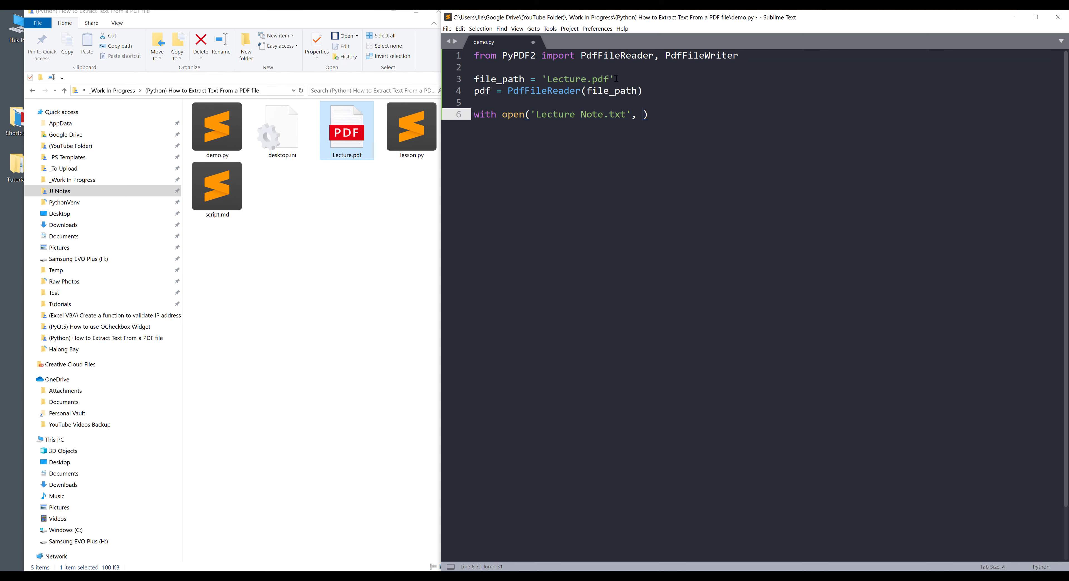
text('w')
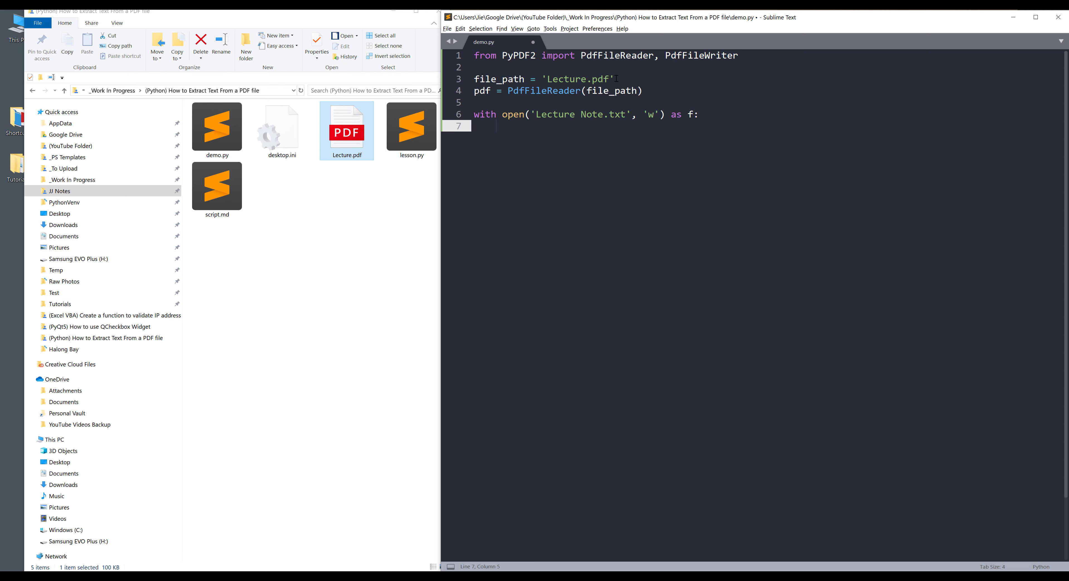
Start a for loop over pdf.numPages and position the cursor for the loop variable
text(for)
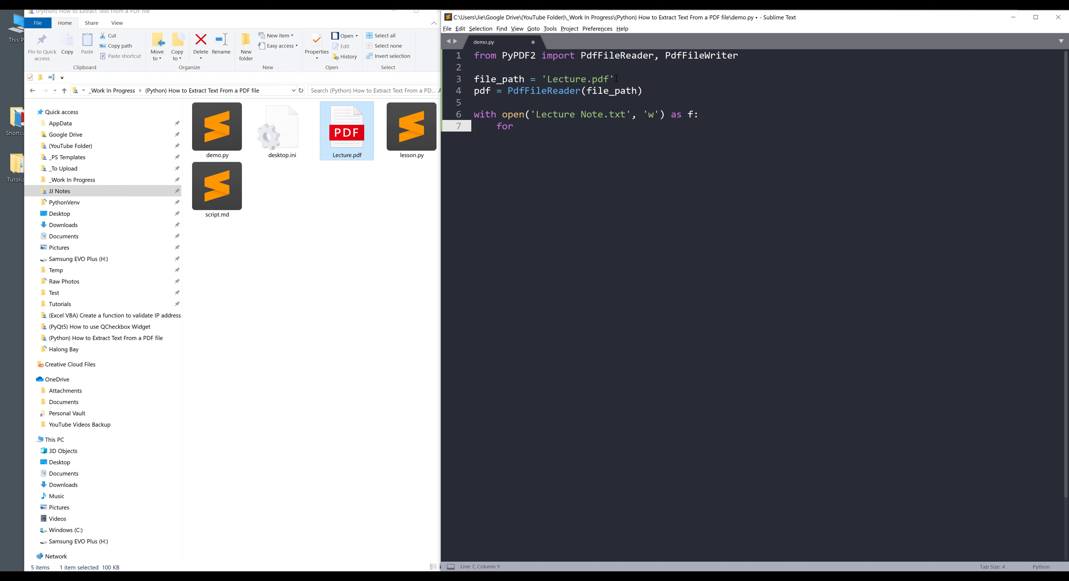
text(pdf.)
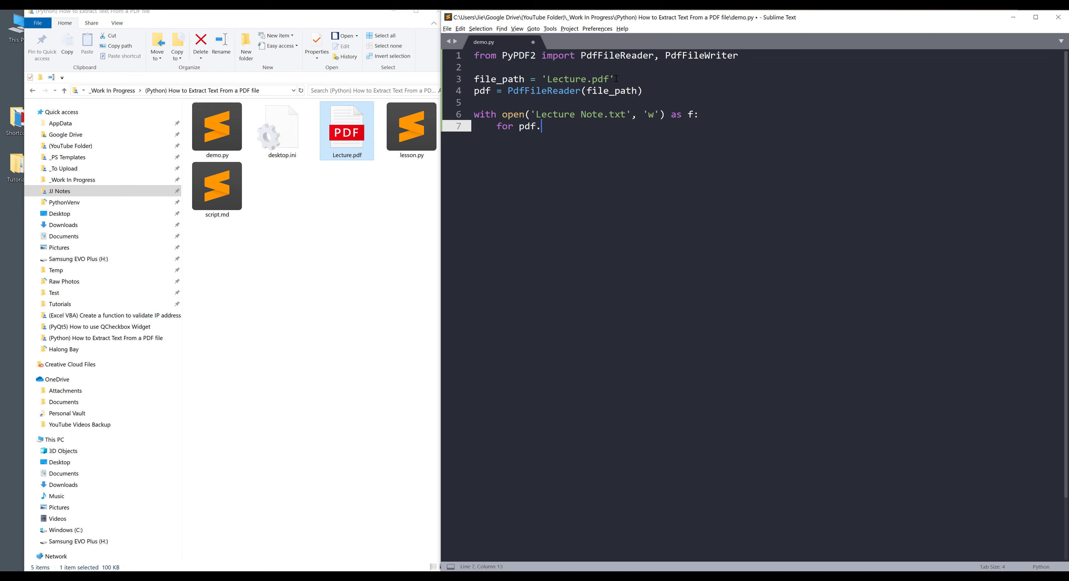
text(numP)
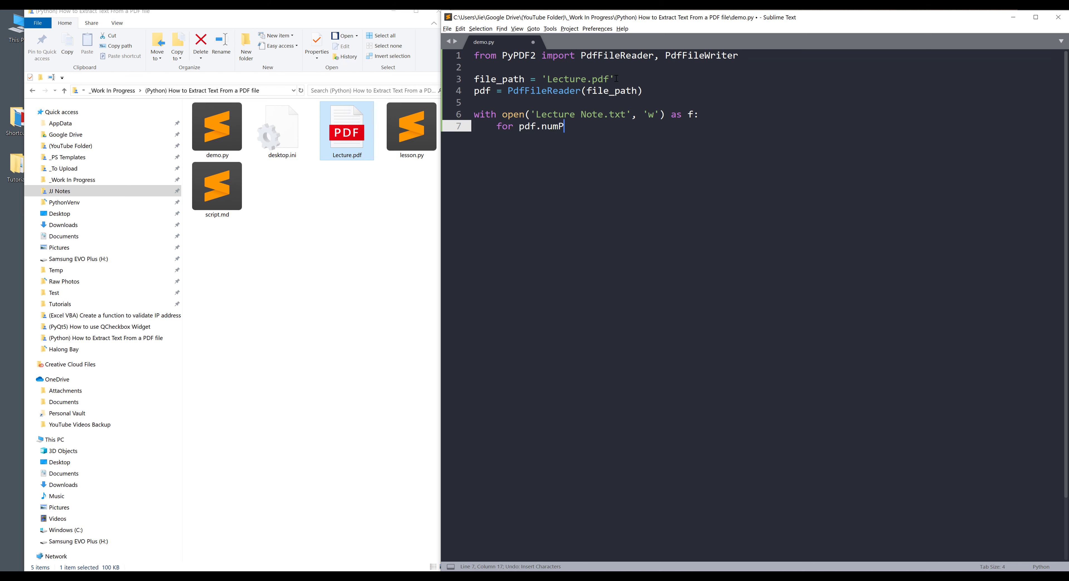
text(ages)
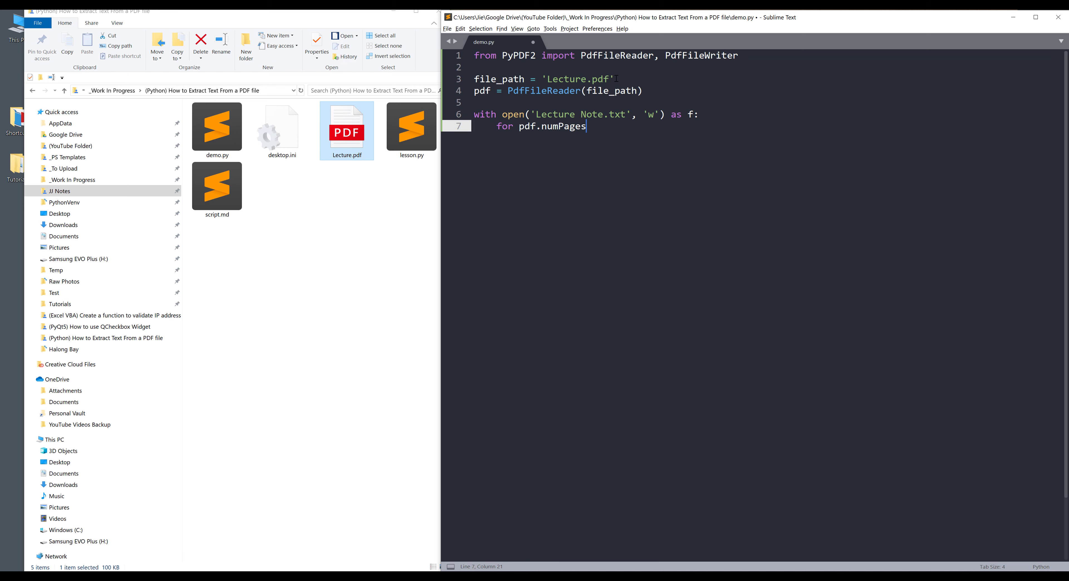
click(559, 126)
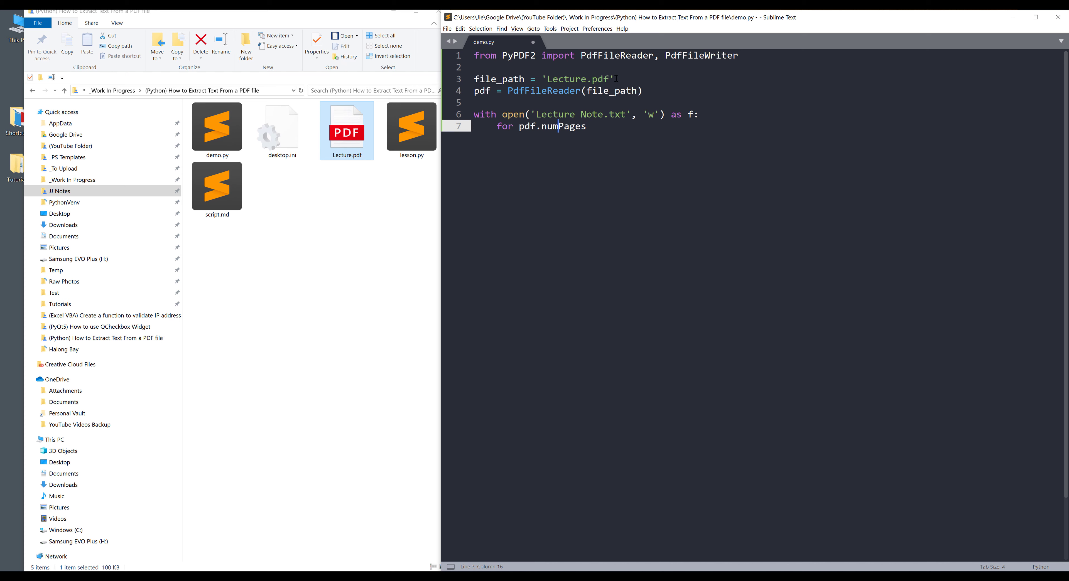
click(518, 126)
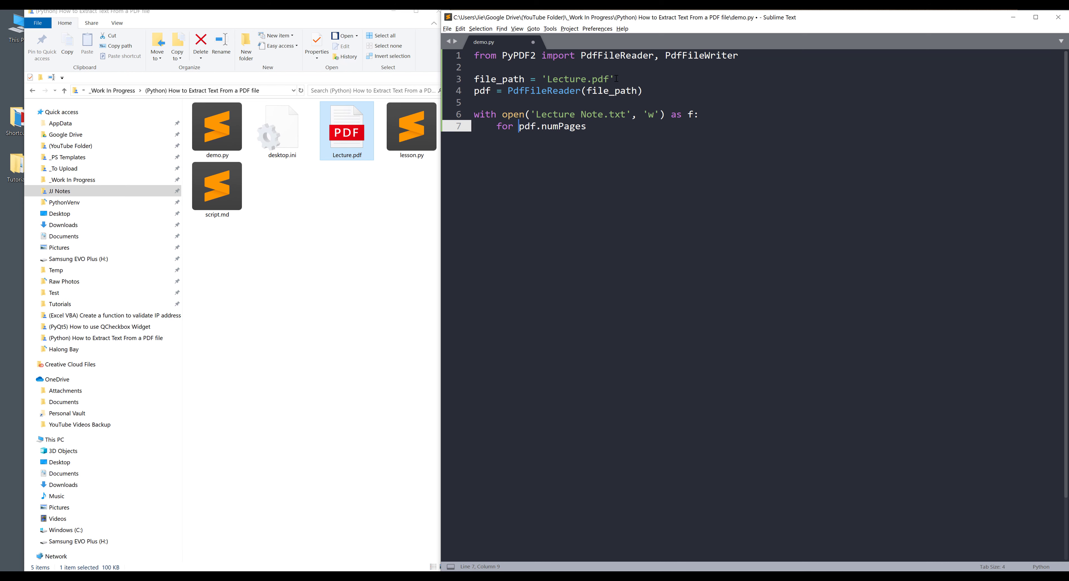
Complete 'for page_num in range(pdf.numPages):' and print 'Page: {0}'.format(page_num)
text(page_num in range()
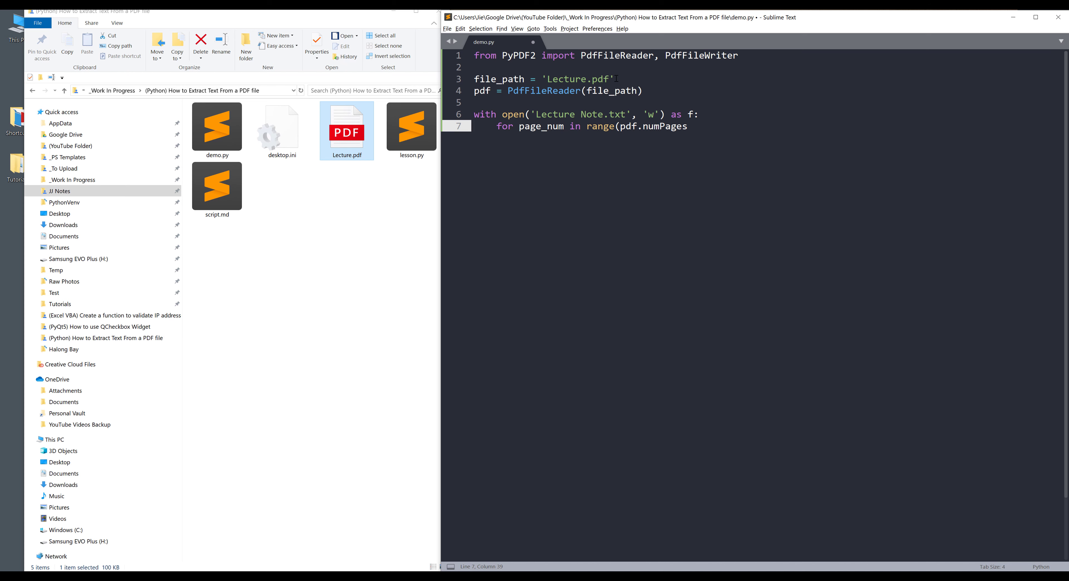
text():)
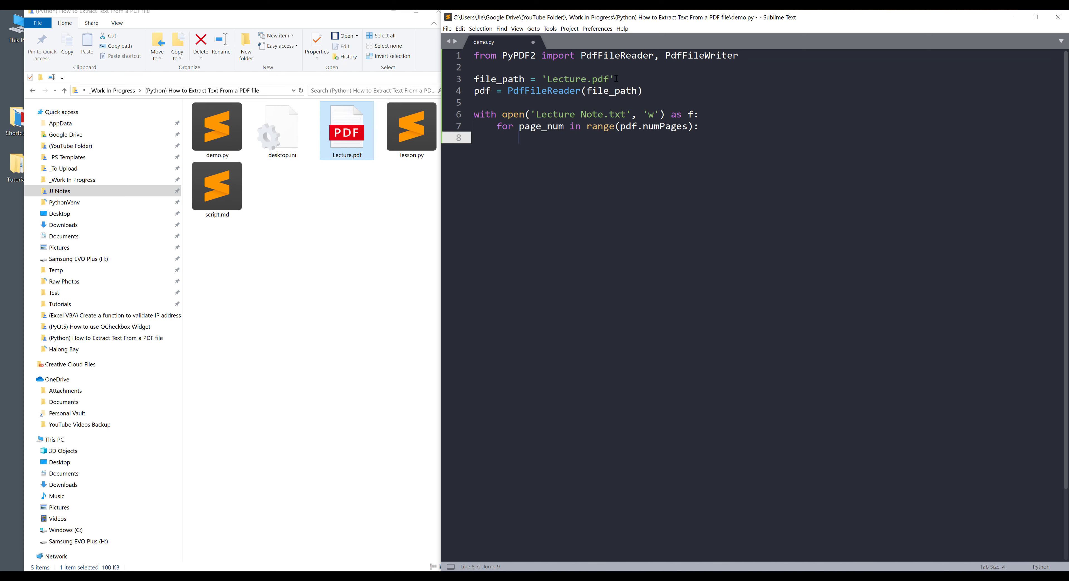
text(print(''))
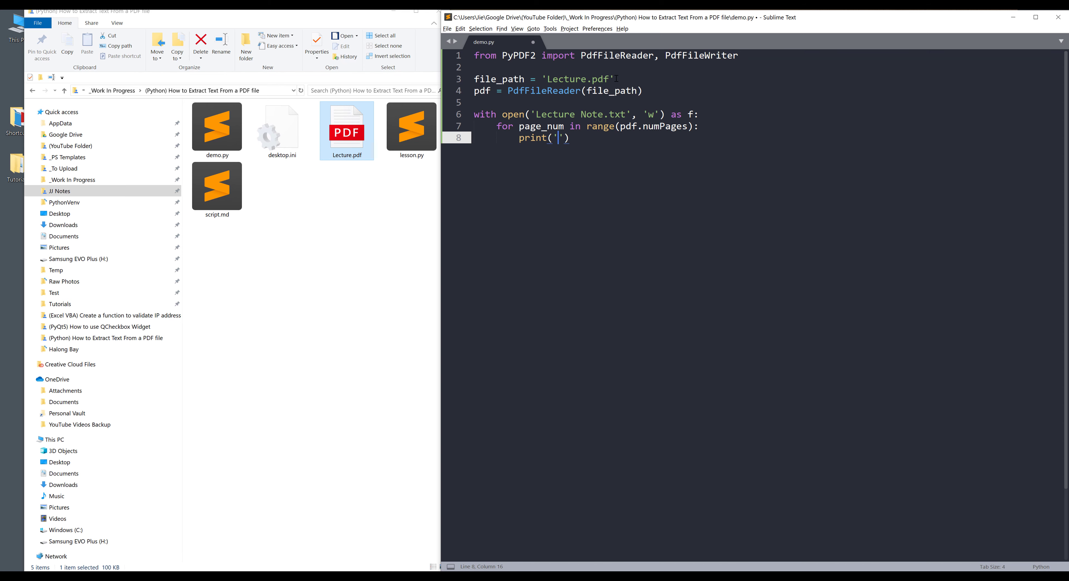
text(Page)
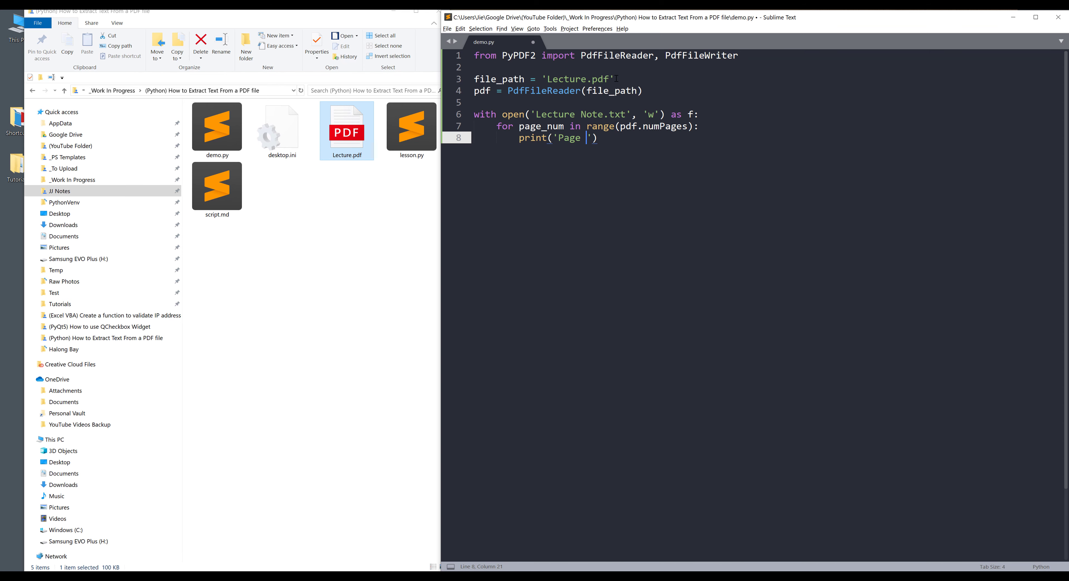
text(: {)
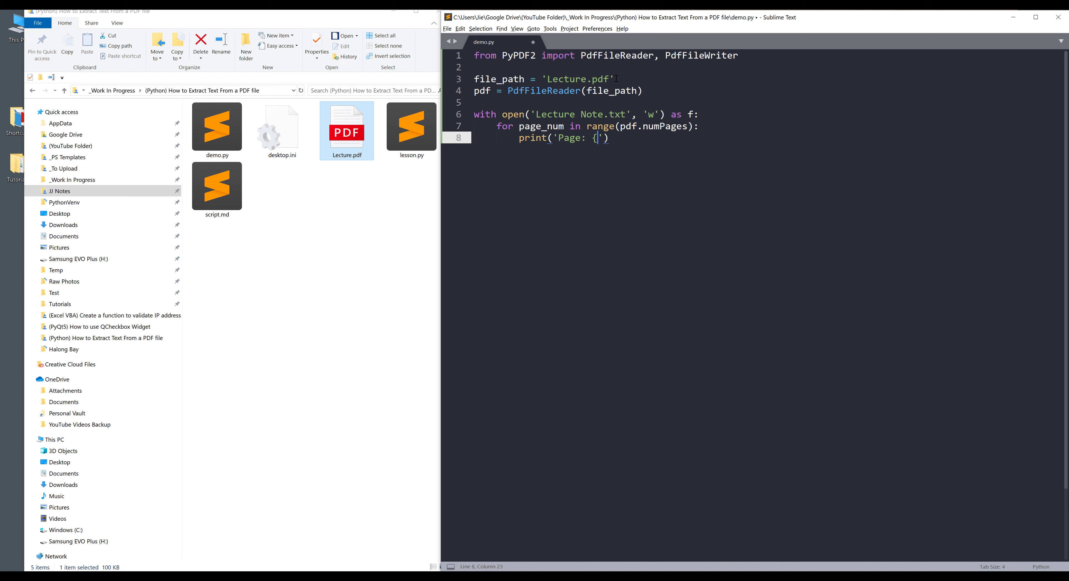
text(0})
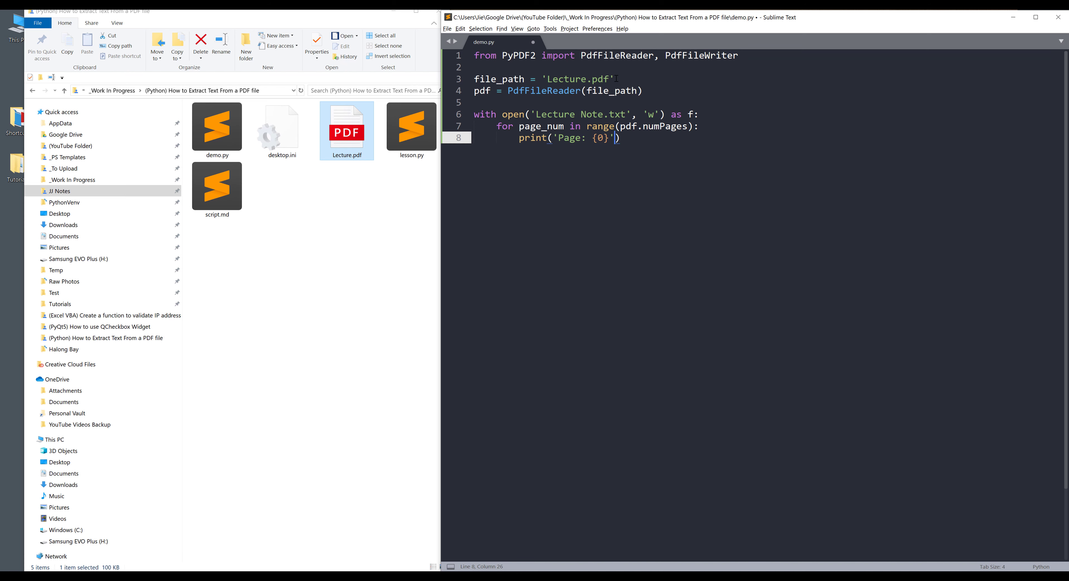
text(.format(page_num)
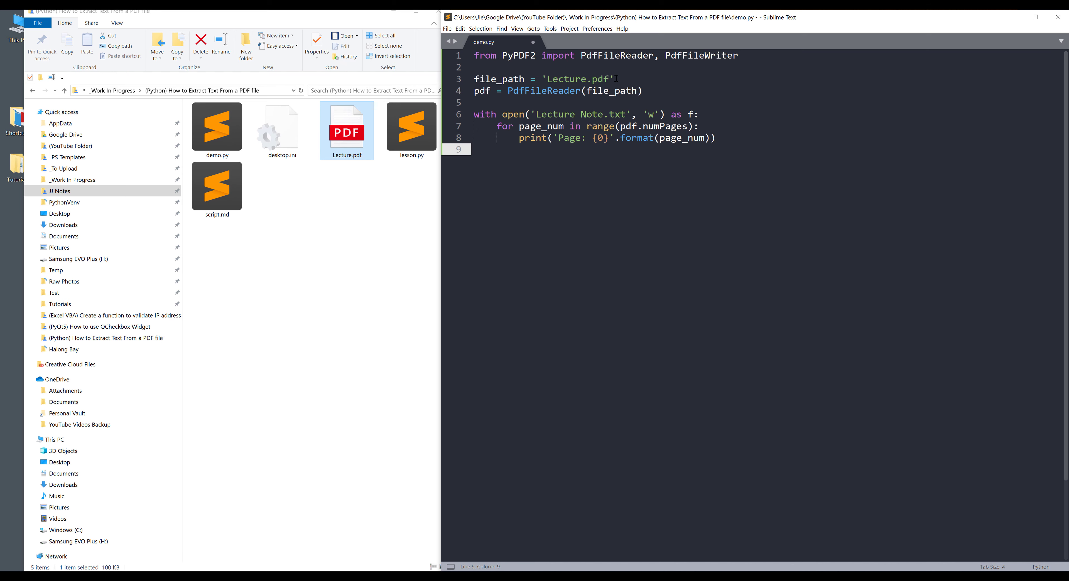
Assign pageObj = pdf.getPage(page_num) inside the loop
text(pageObj = pdf)
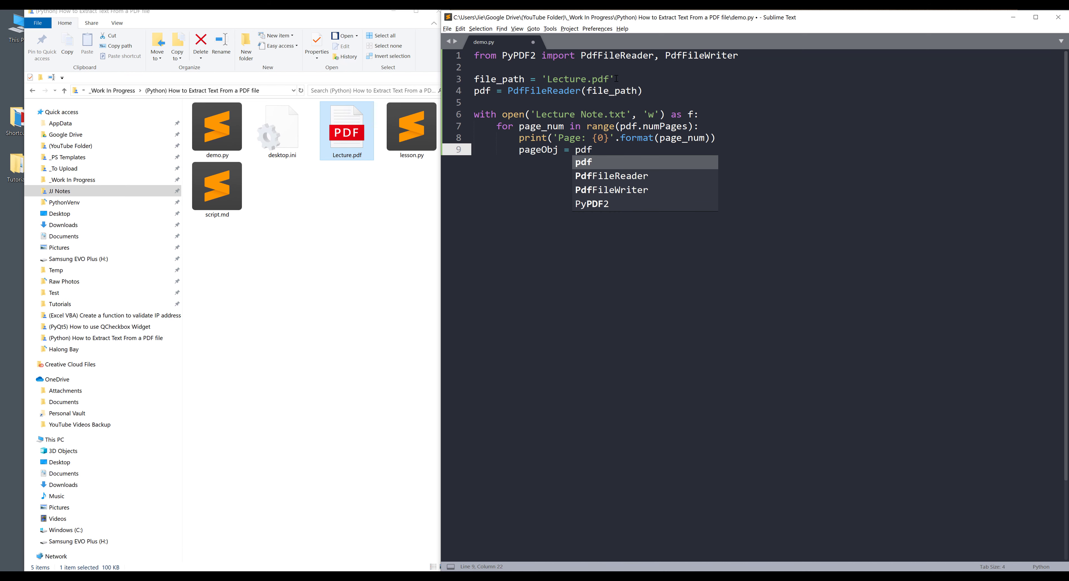
text(.ge)
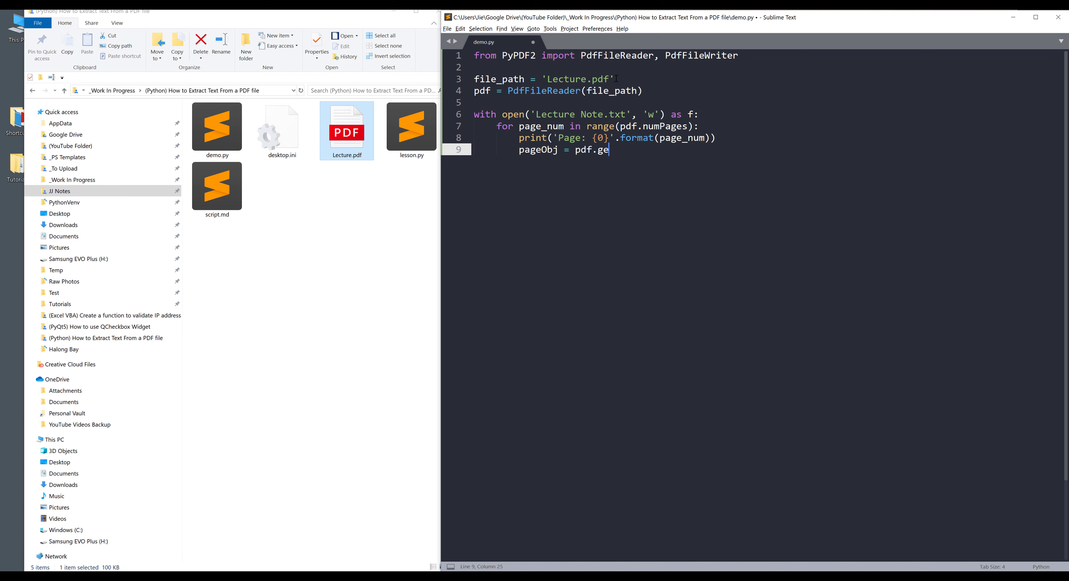
text(tPage())
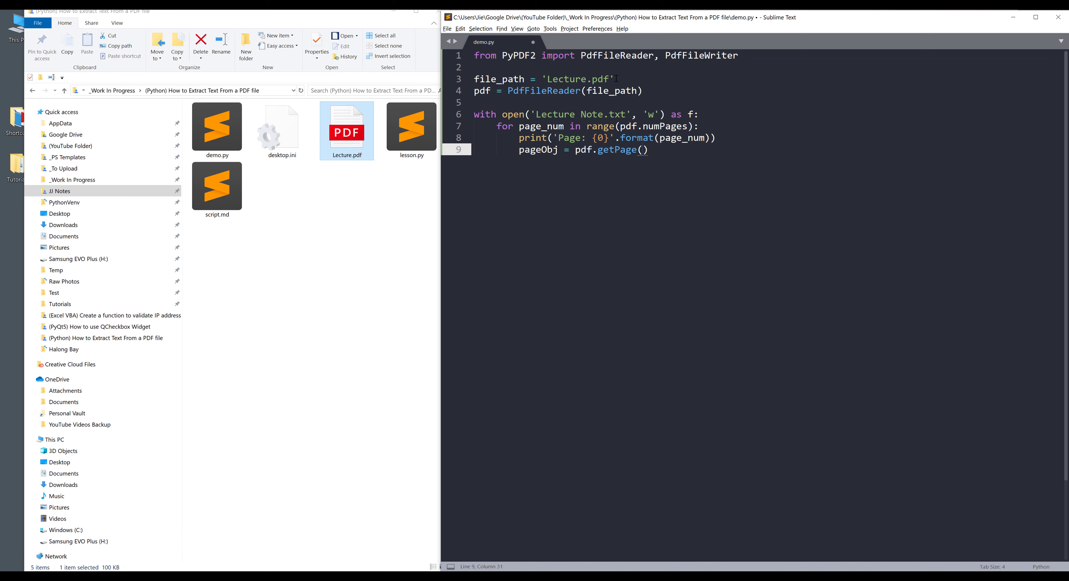
text(p)
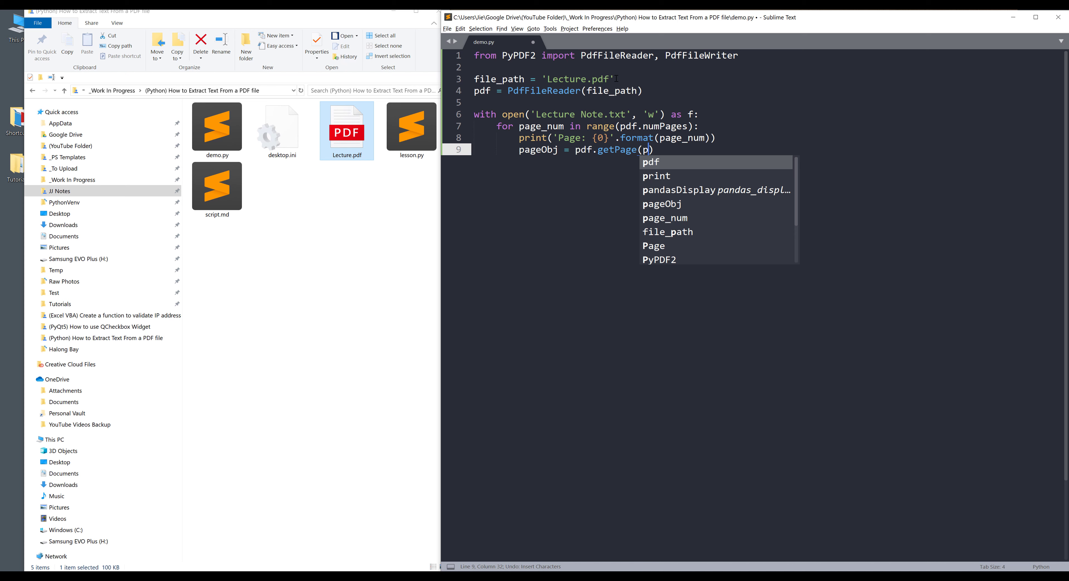
text(age_Nu)
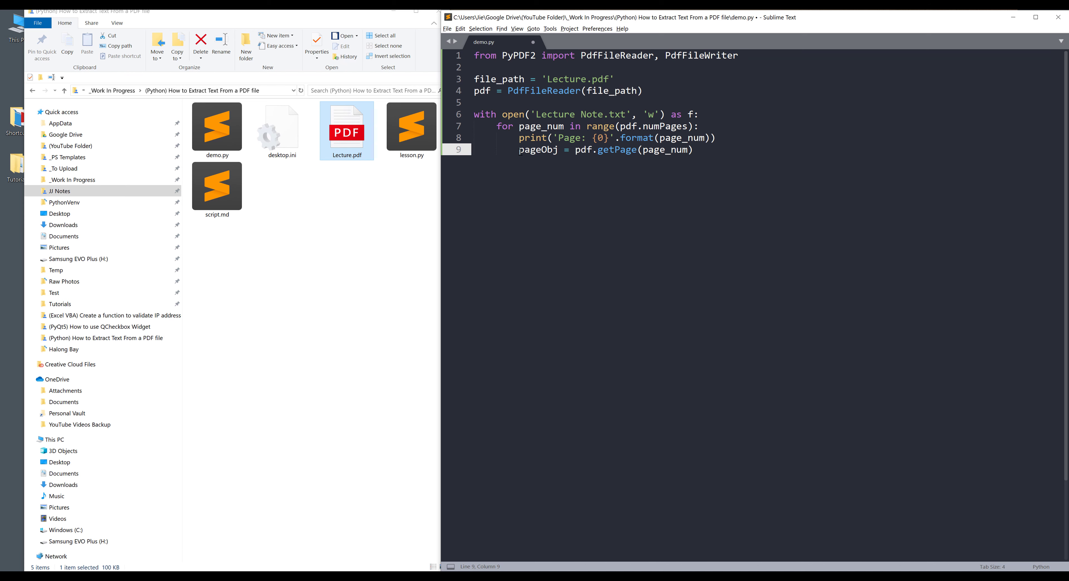
In a try block, set txt = pageObj.extractText()
click(693, 150)
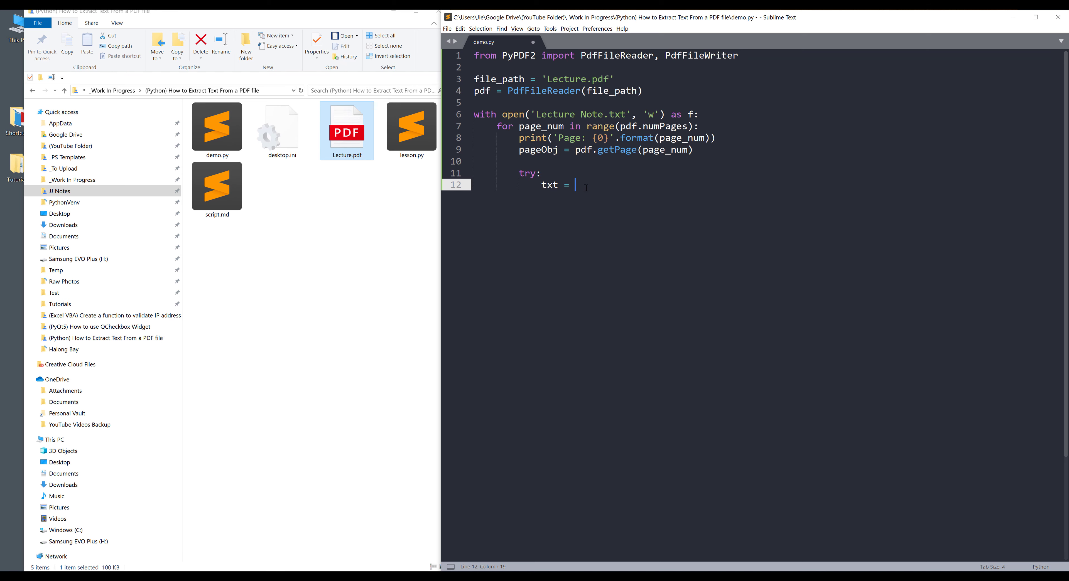
text(pageOb)
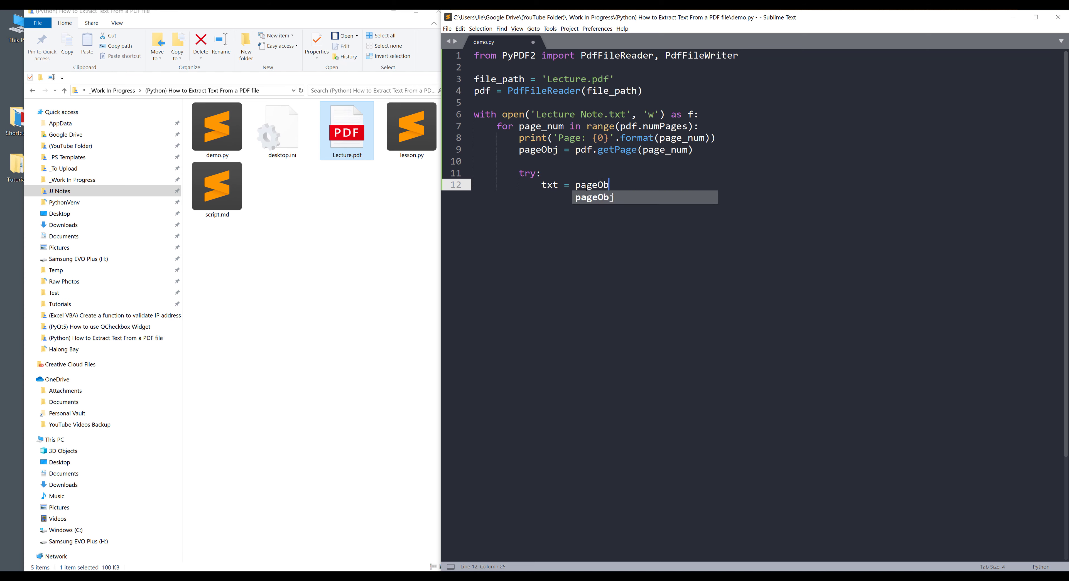
text(j.extract)
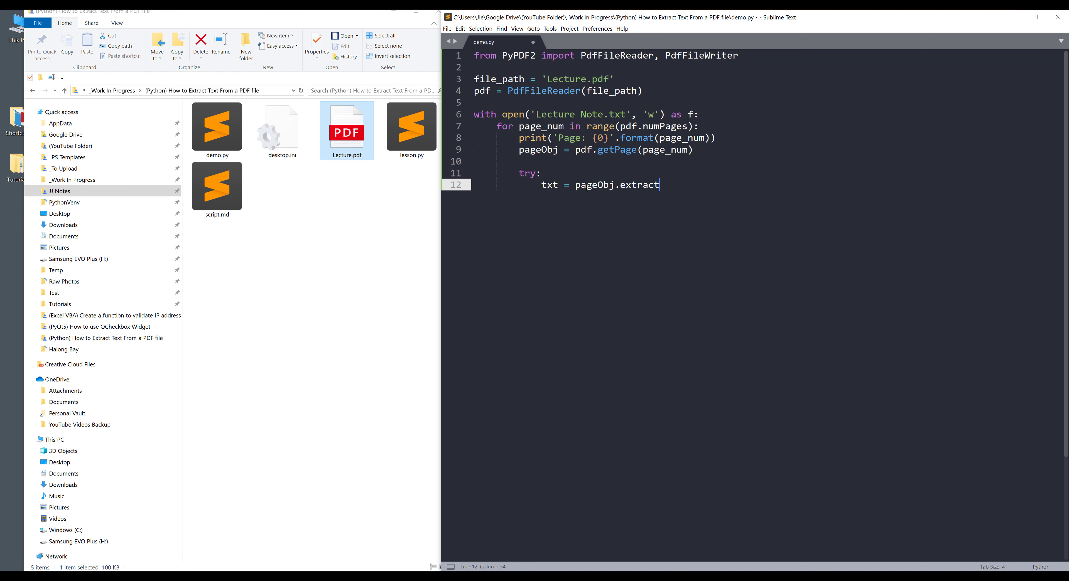
text(Text())
text(print()
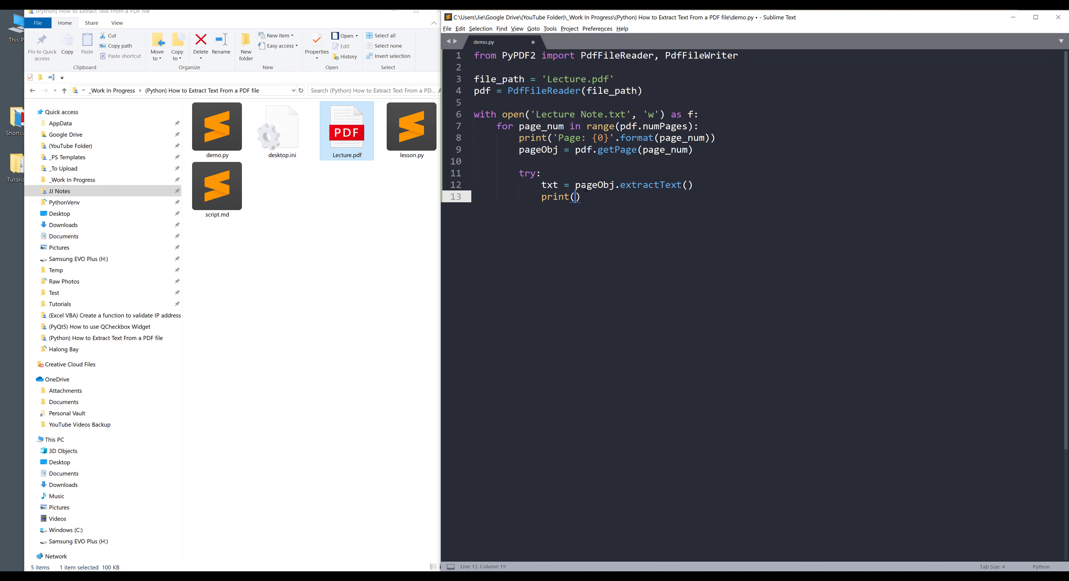
Print ''.center(100, '-') as a divider and begin the except clause
text('')
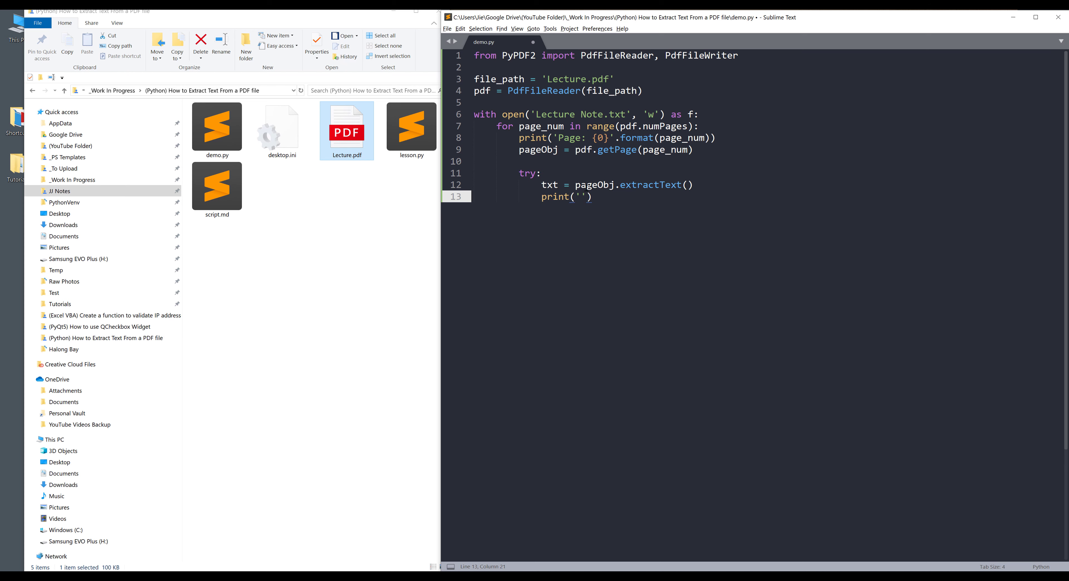
text(.center())
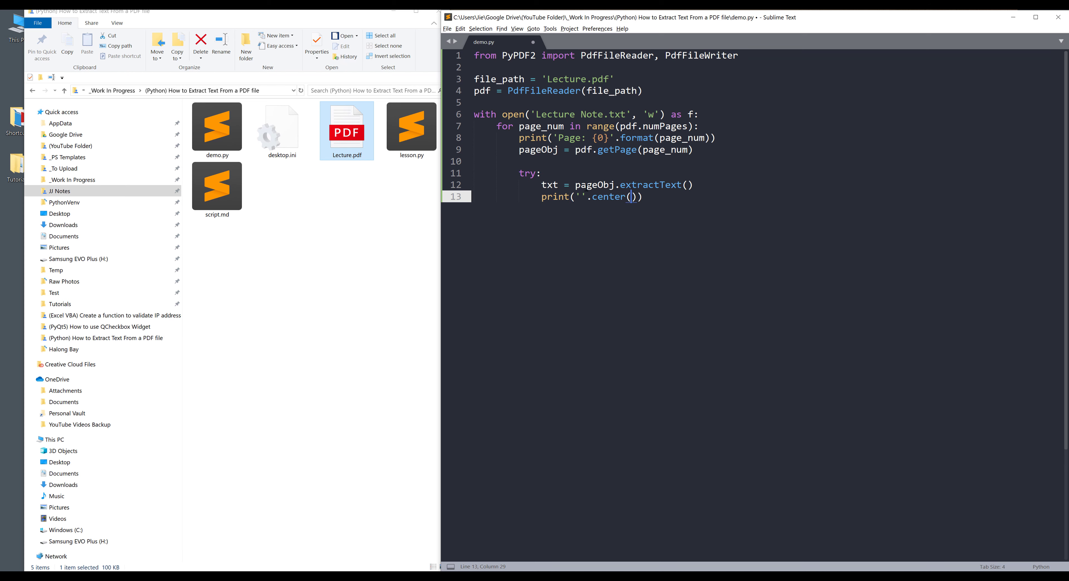
text('-')
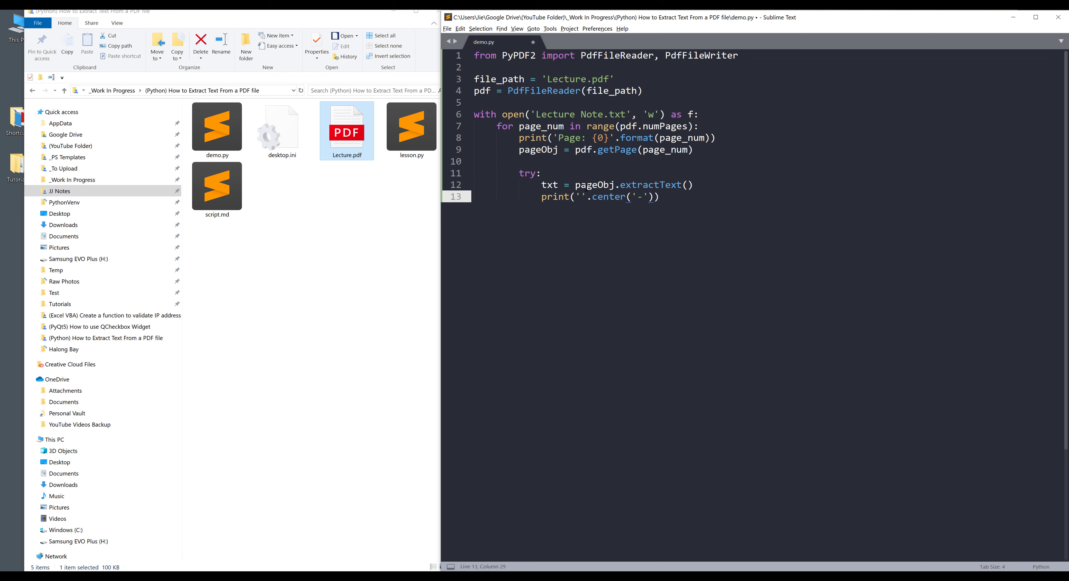
text(100,)
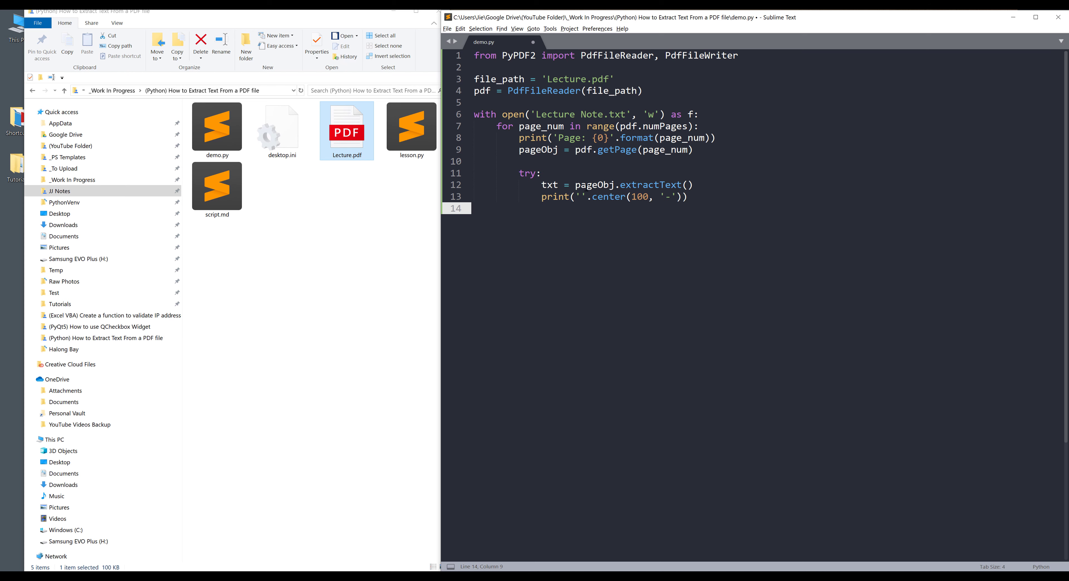
text(except)
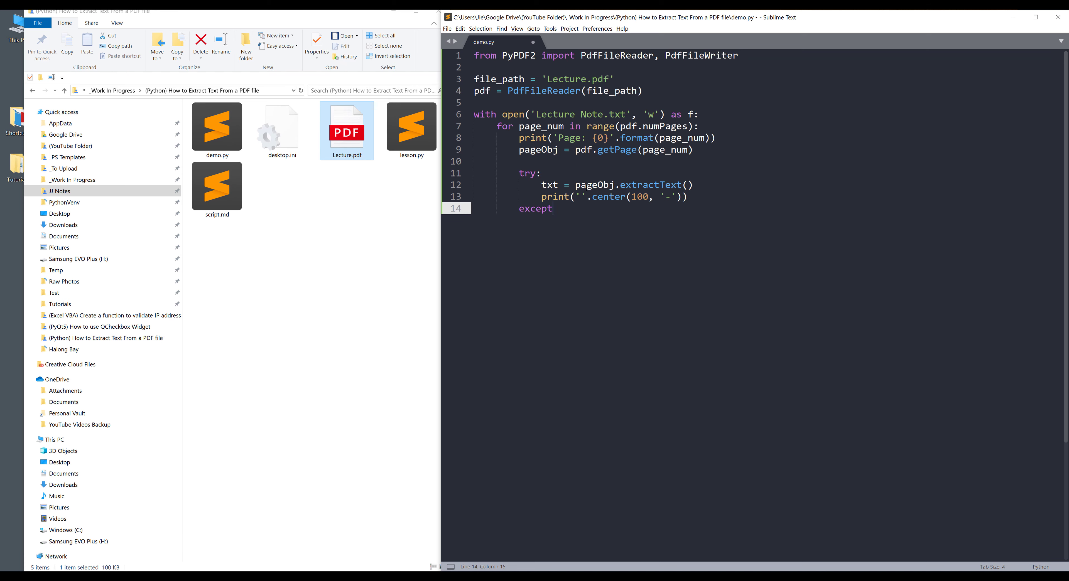
Finish the except clause and add f.write('Page {0}'.format(page_num+1)) in an else branch
text(:)
text(else)
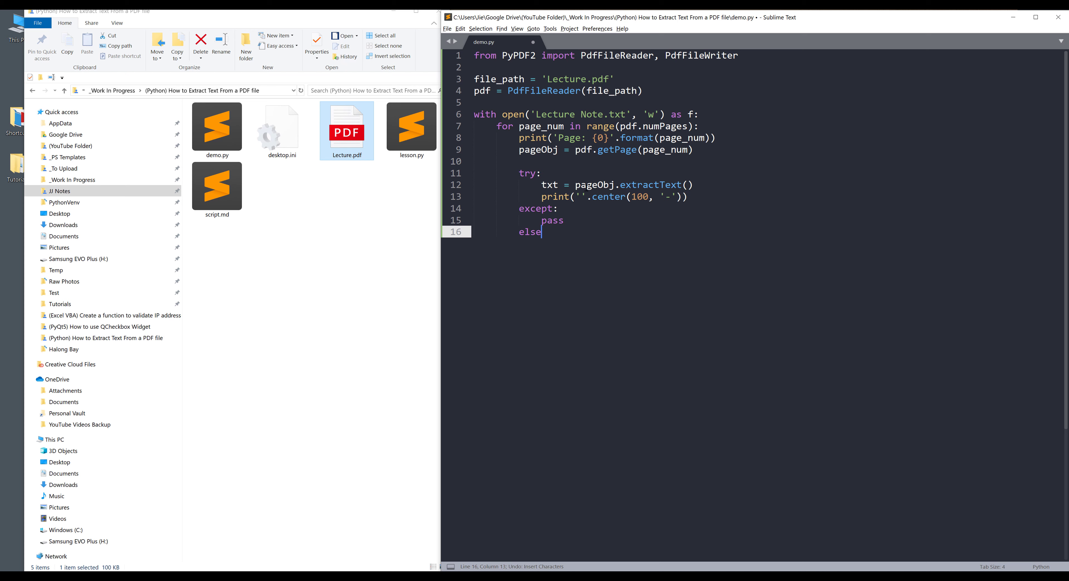
text(f.writ)
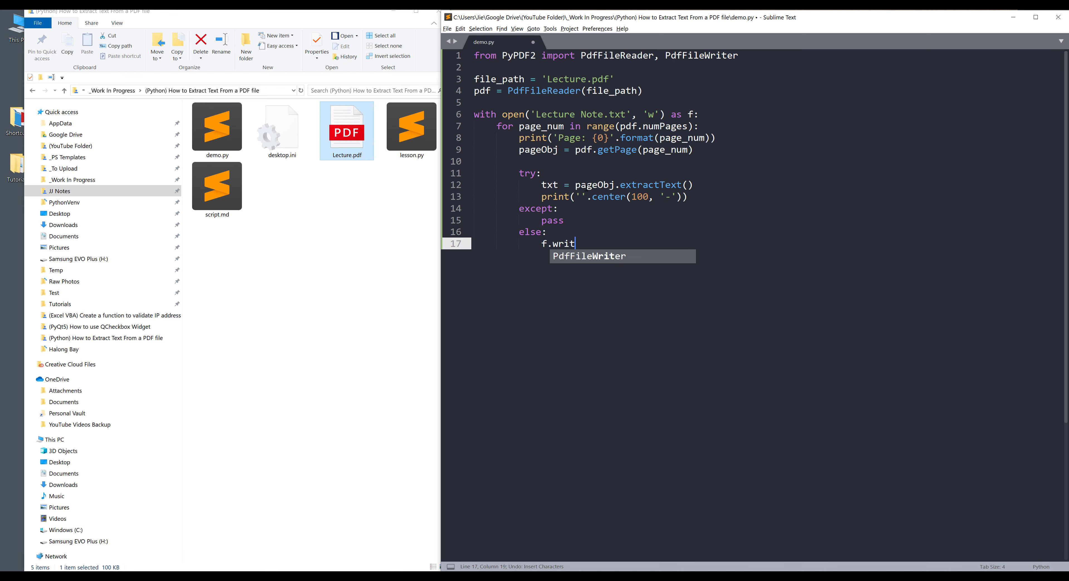
text(e())
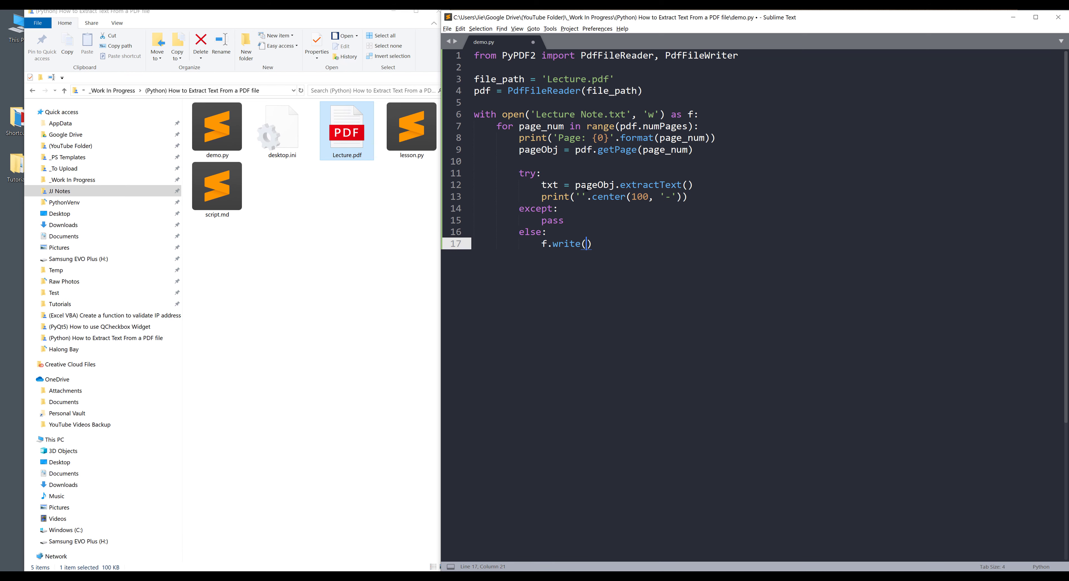
text('Page {')
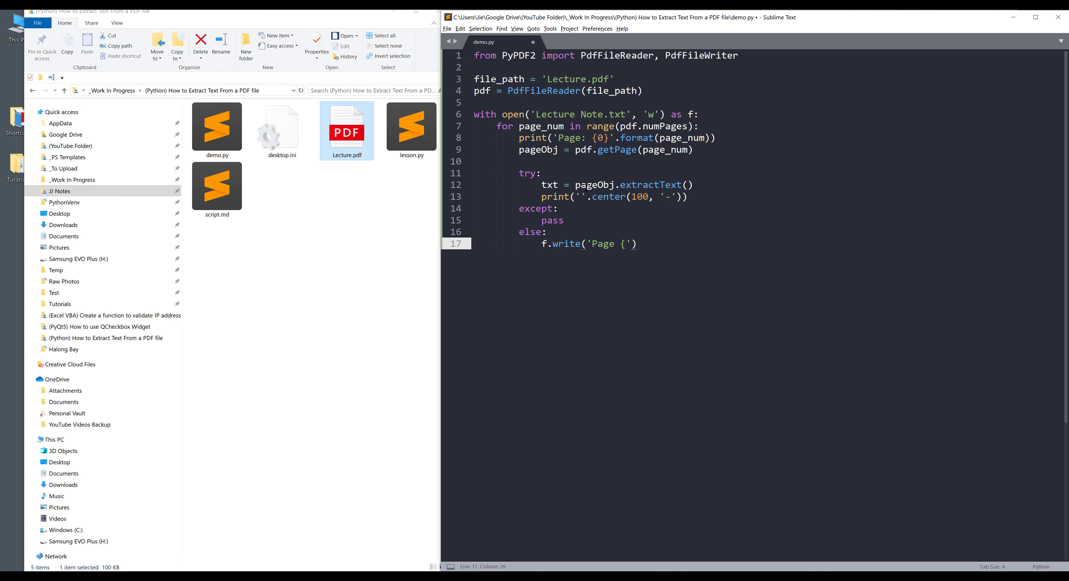
text(0)
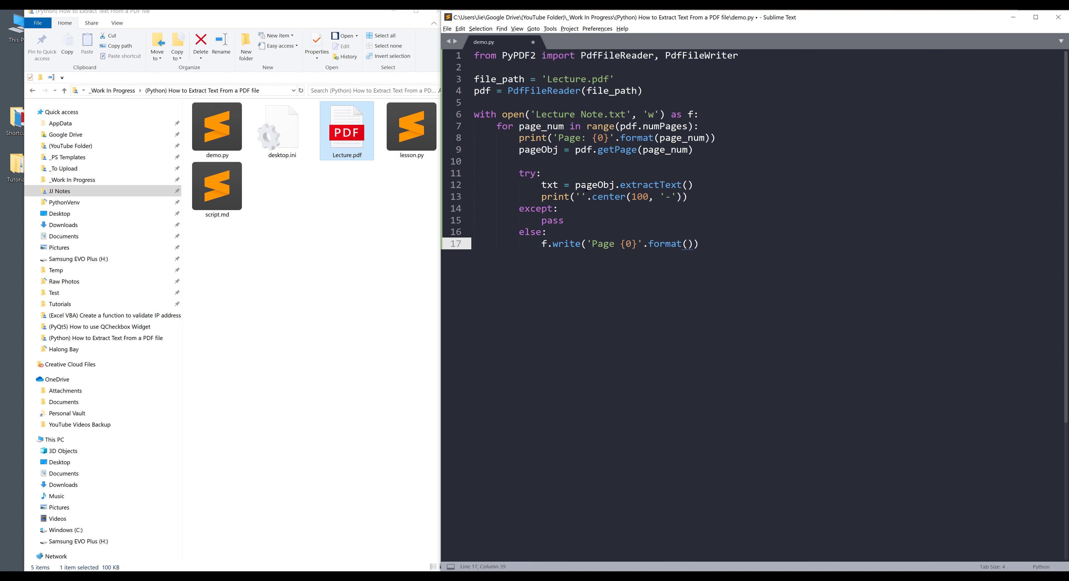
text(page_num)
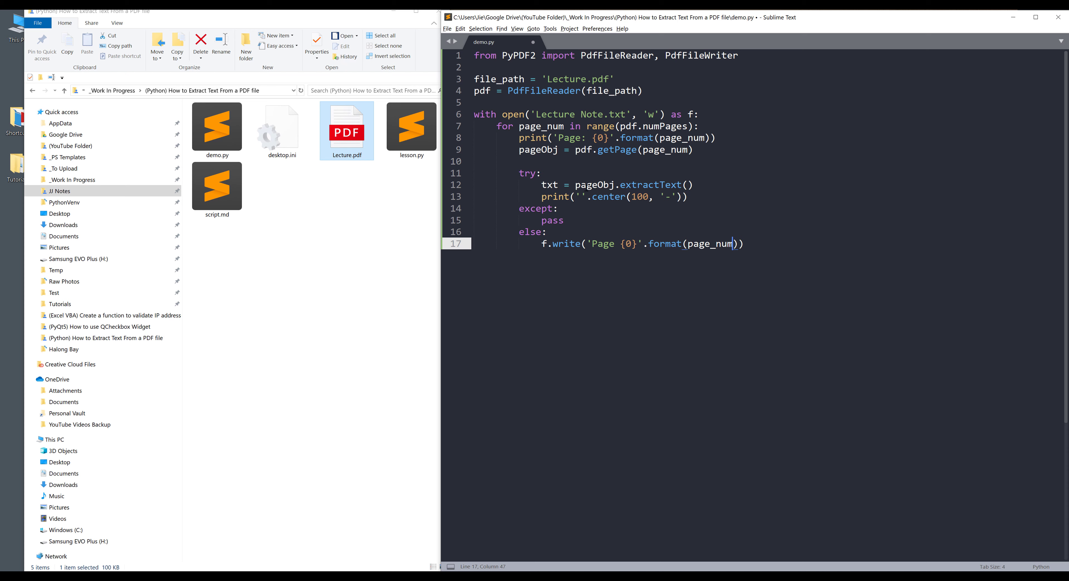
text(+1)
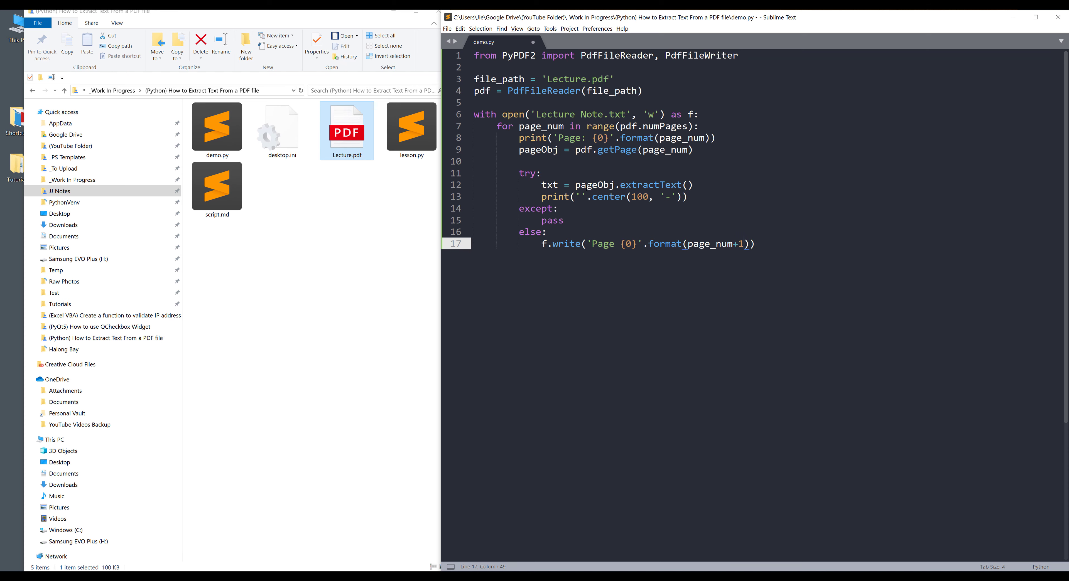
Append \n after the {0} placeholder and start a second f.write call
click(636, 244)
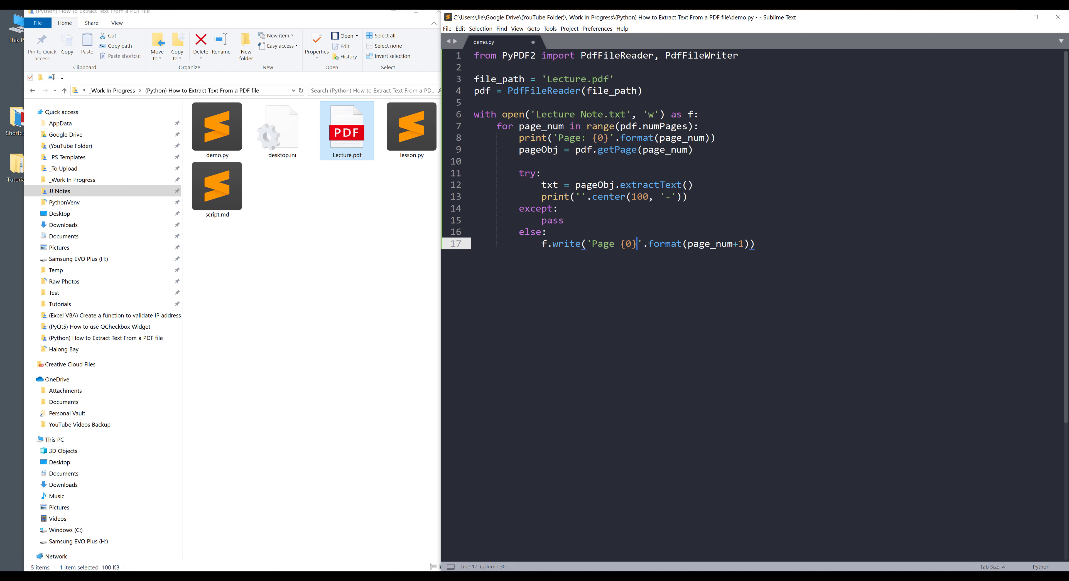
text(\)
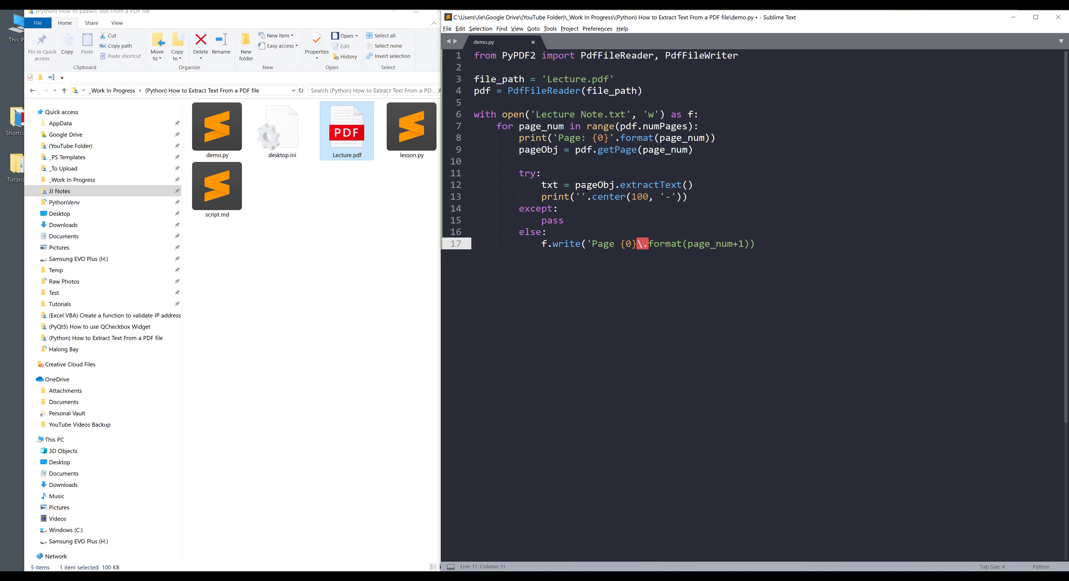
text(n')
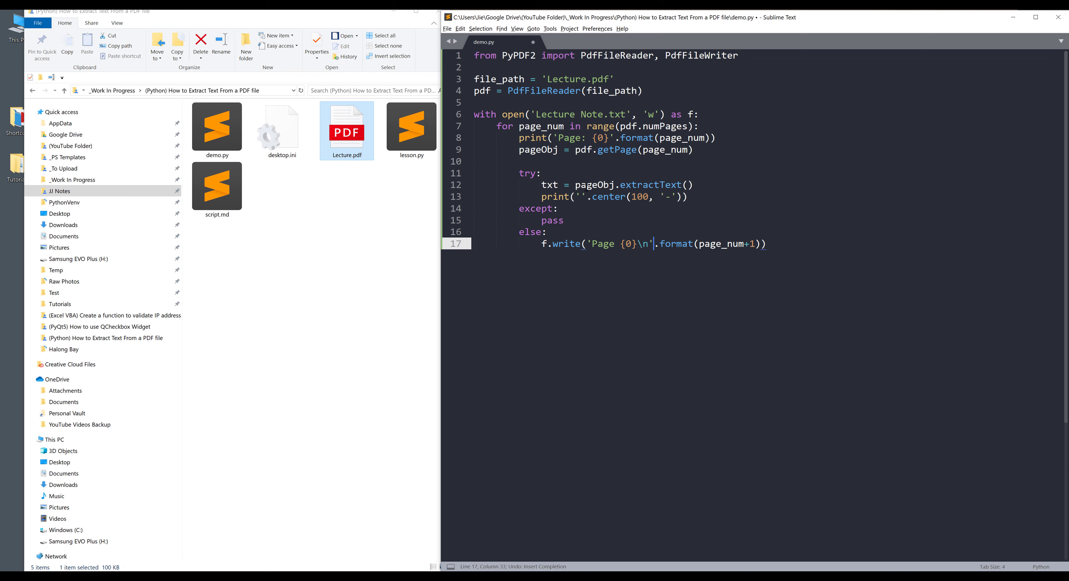
text(f.write()
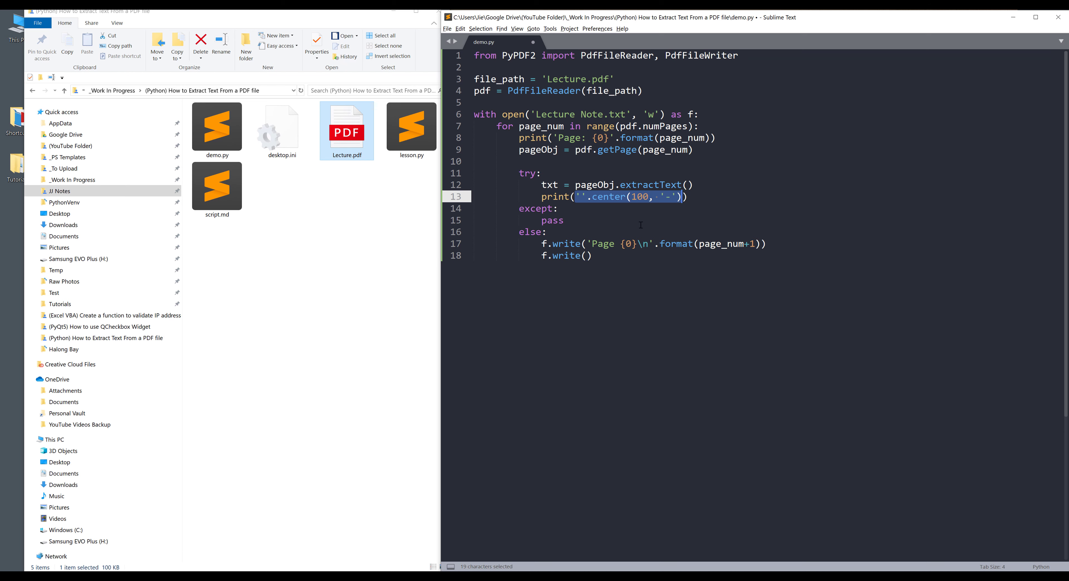
Write the ''.center(100, '-') divider and txt, add f.close(), and save demo.py
key(ctrl+v)
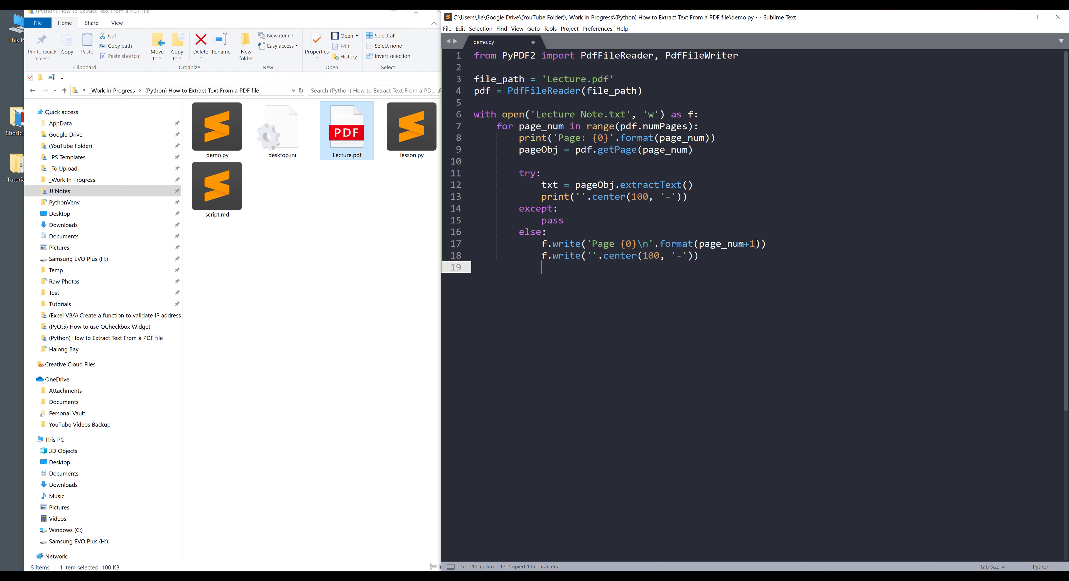
text(f.write(txt))
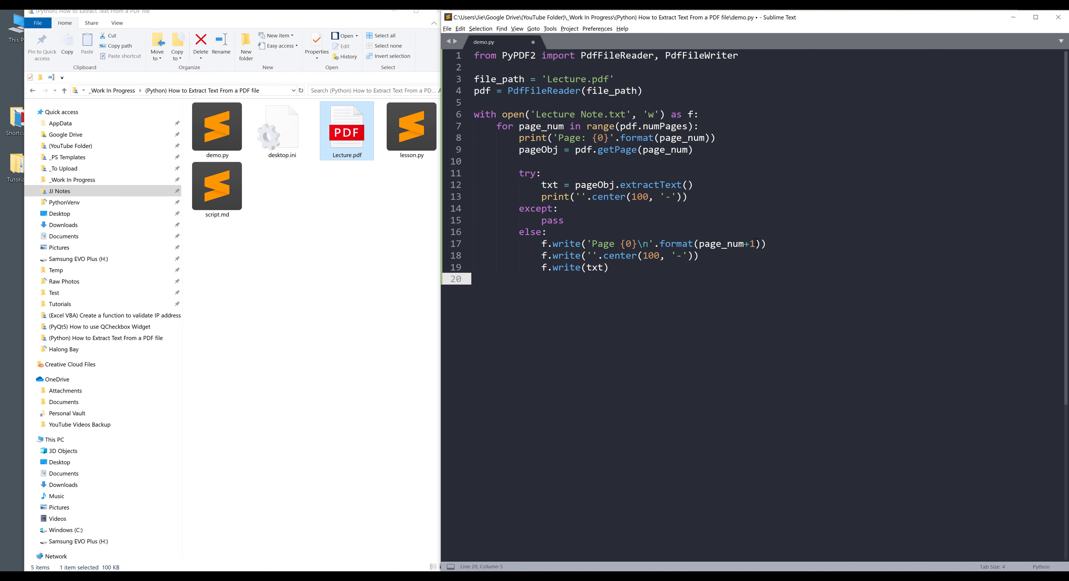
text(f.clo)
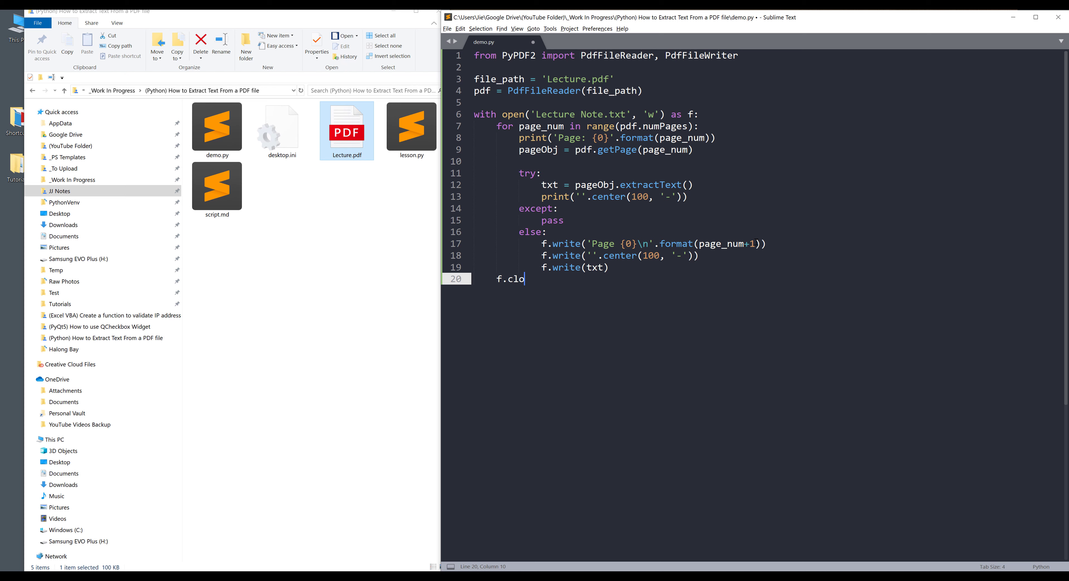
text(se())
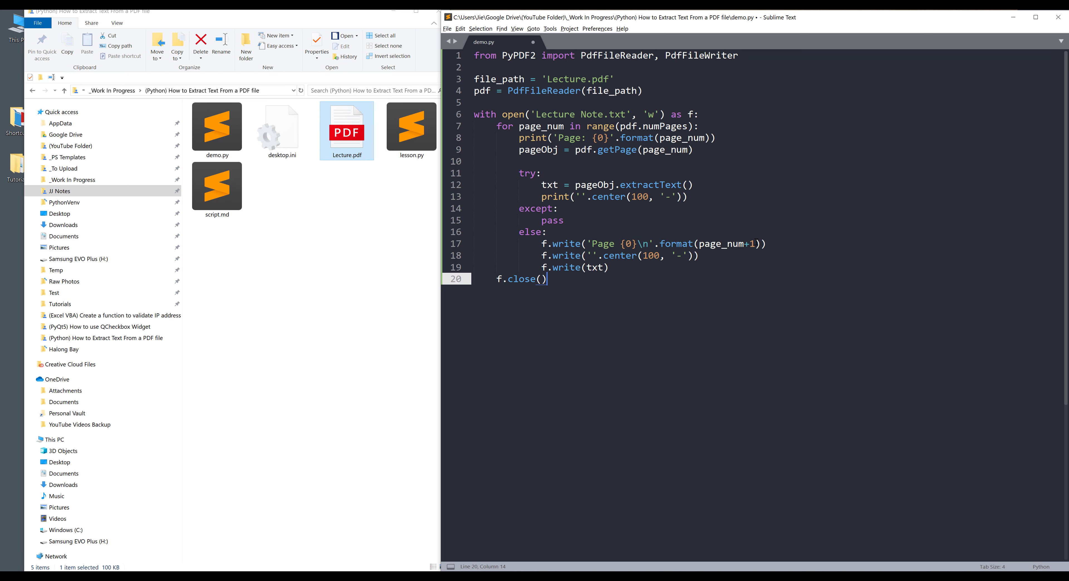
key(ctrl+s)
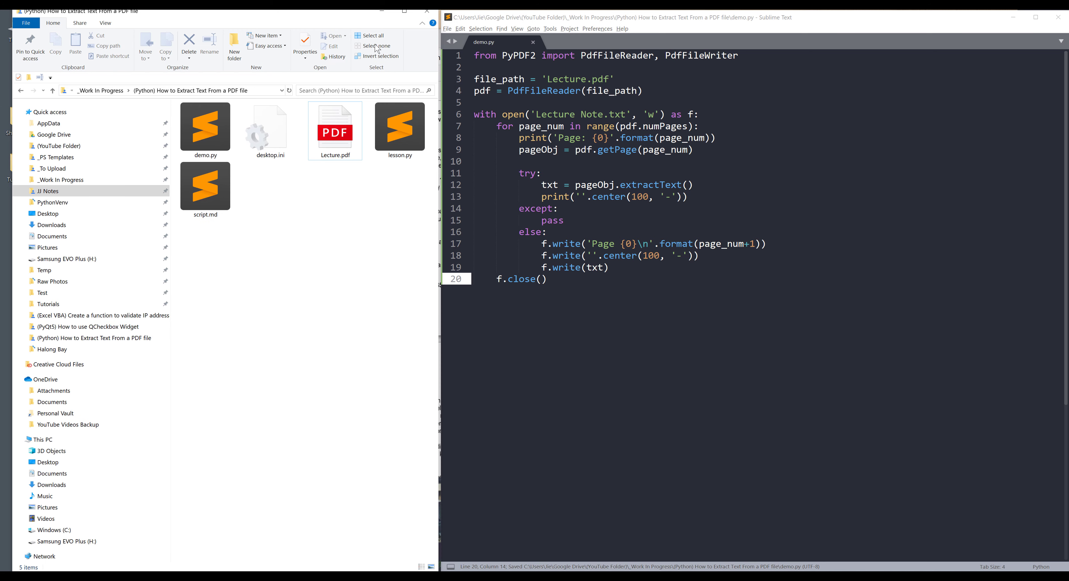
Run demo.py with the Python venv build, then comment out the print line and save
key(ctrl+b)
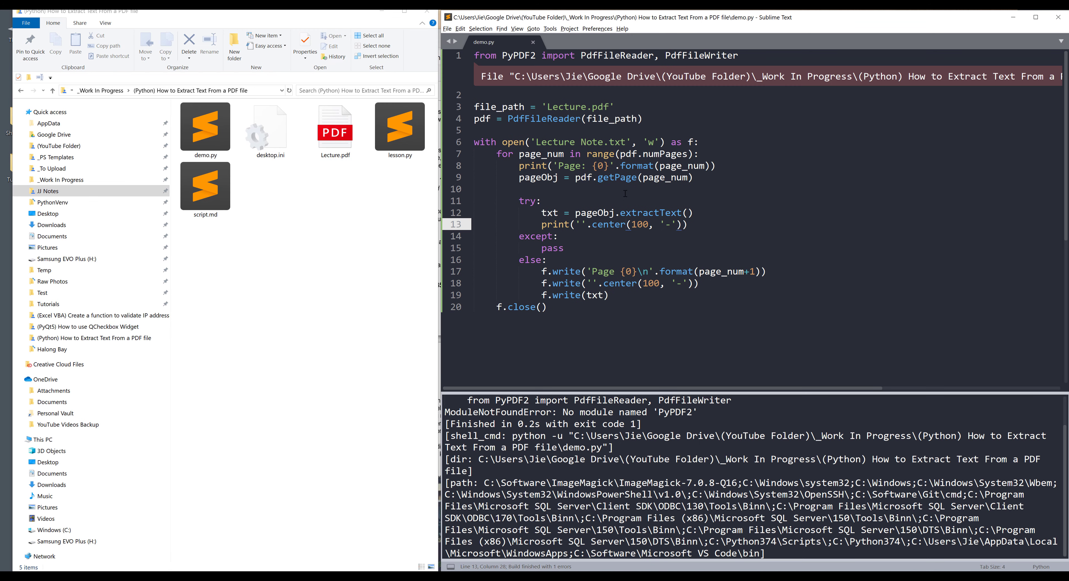
click(549, 29)
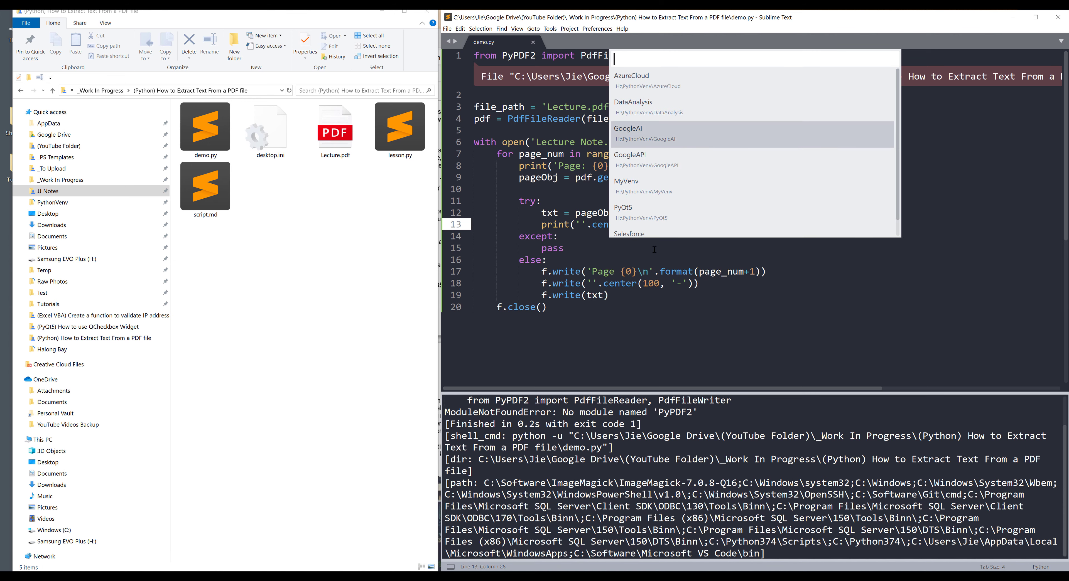
key(ctrl+b)
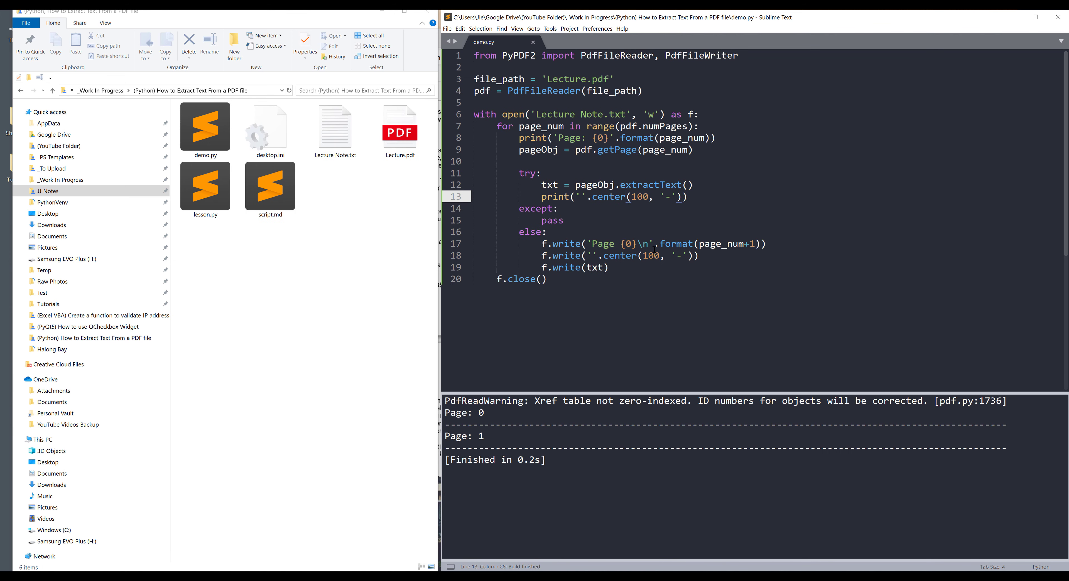
mouse_move(619, 357)
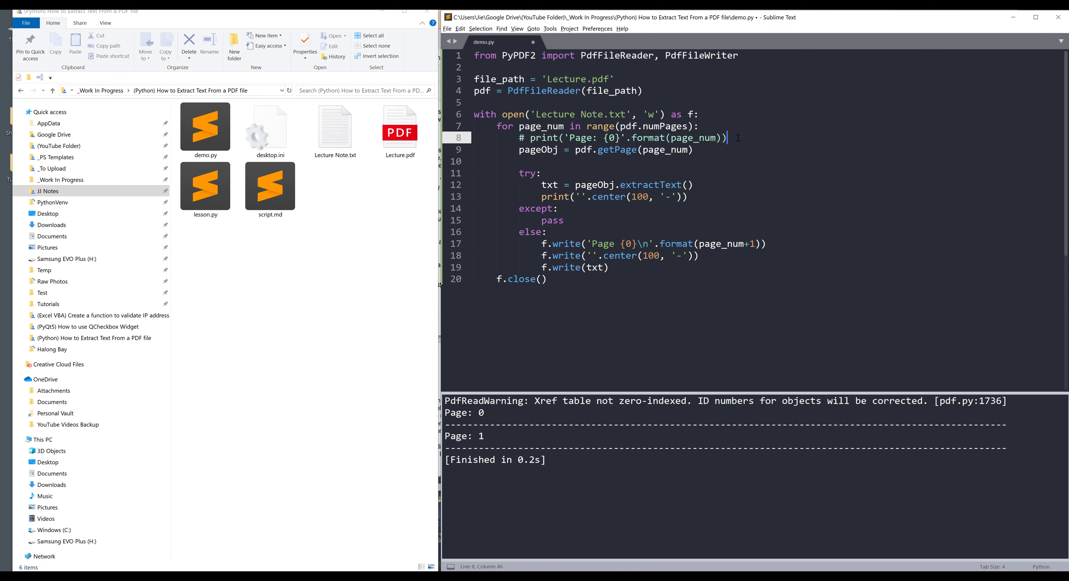
key(ctrl+s)
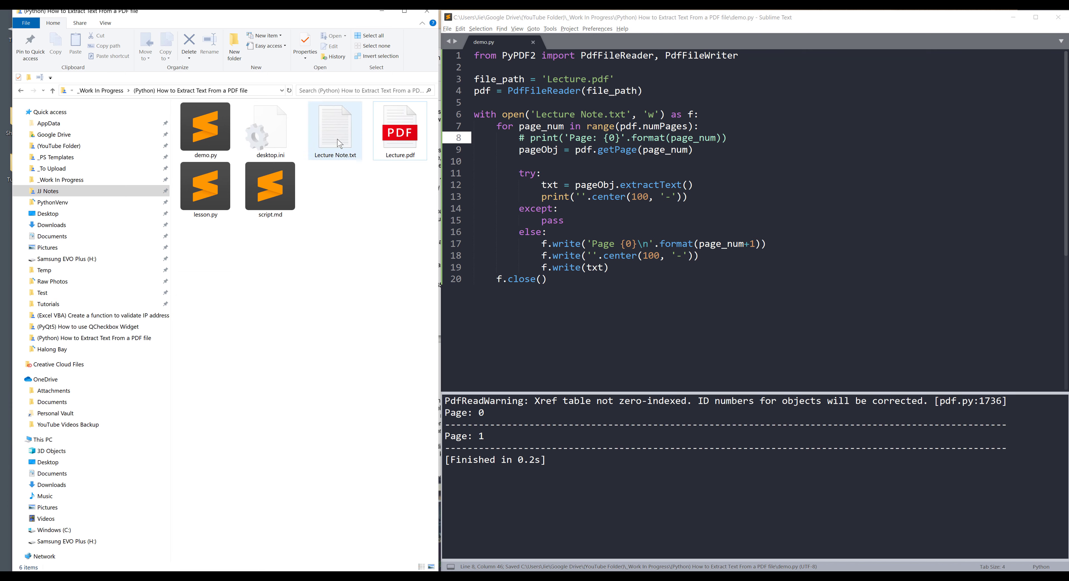
Open the generated Lecture Note.txt from Explorer
click(335, 130)
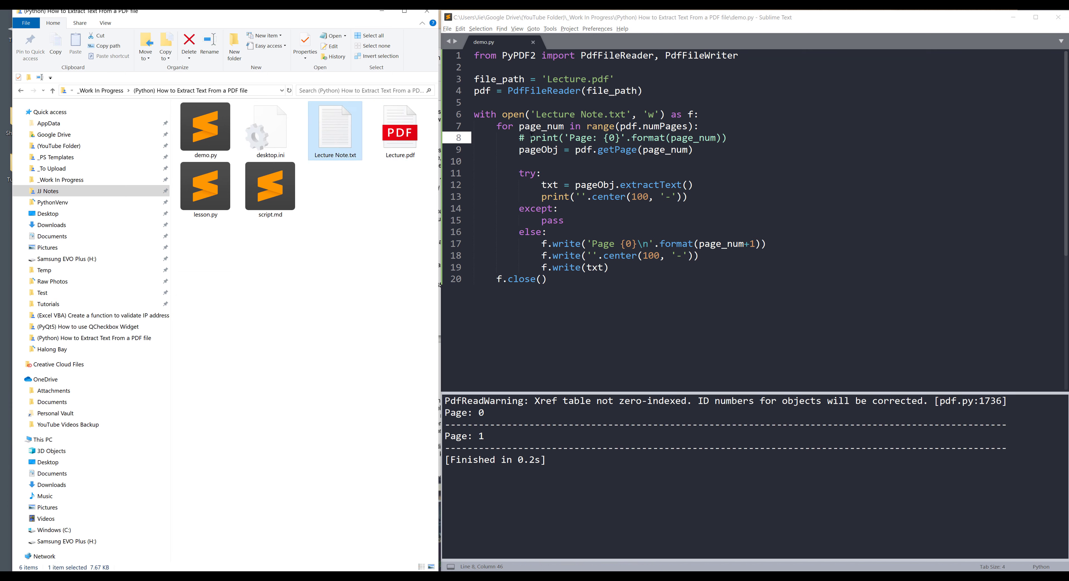
mouse_move(335, 130)
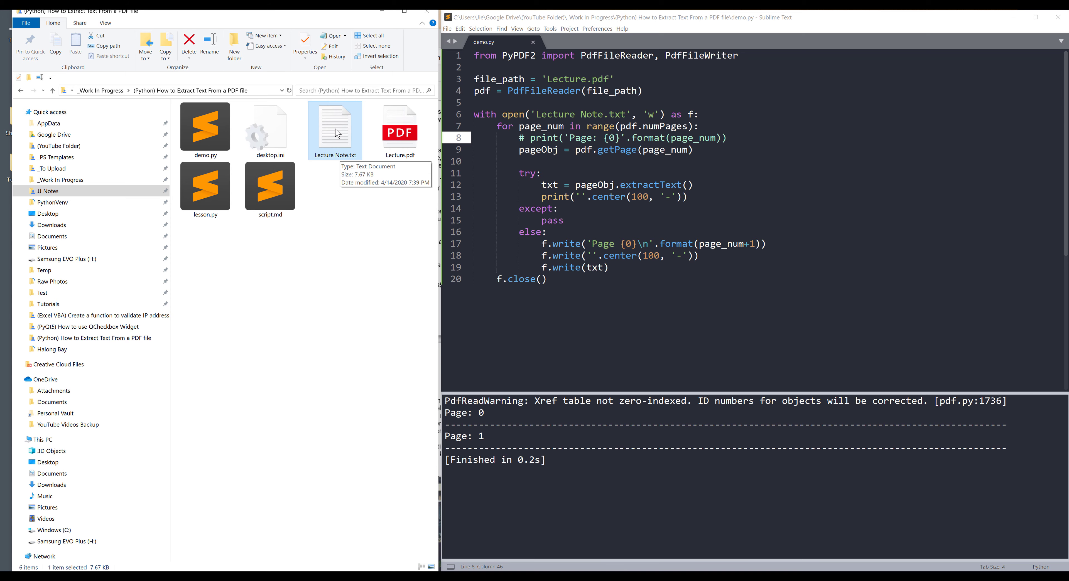
double_click(334, 127)
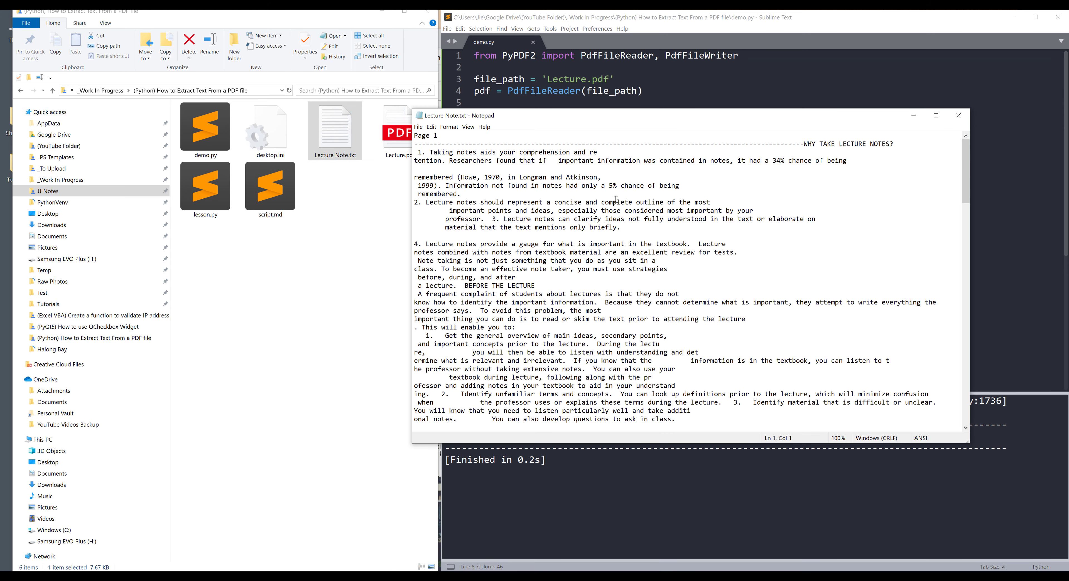
Scroll through Lecture Note.txt in Notepad and remove the stray block characters near the end
scroll(down, 3)
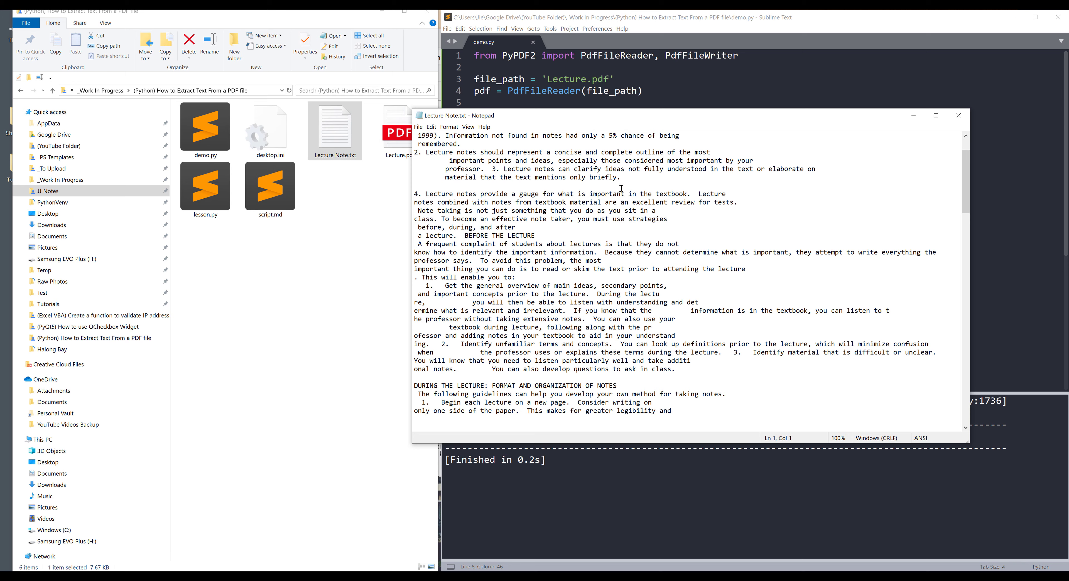
scroll(up, 3)
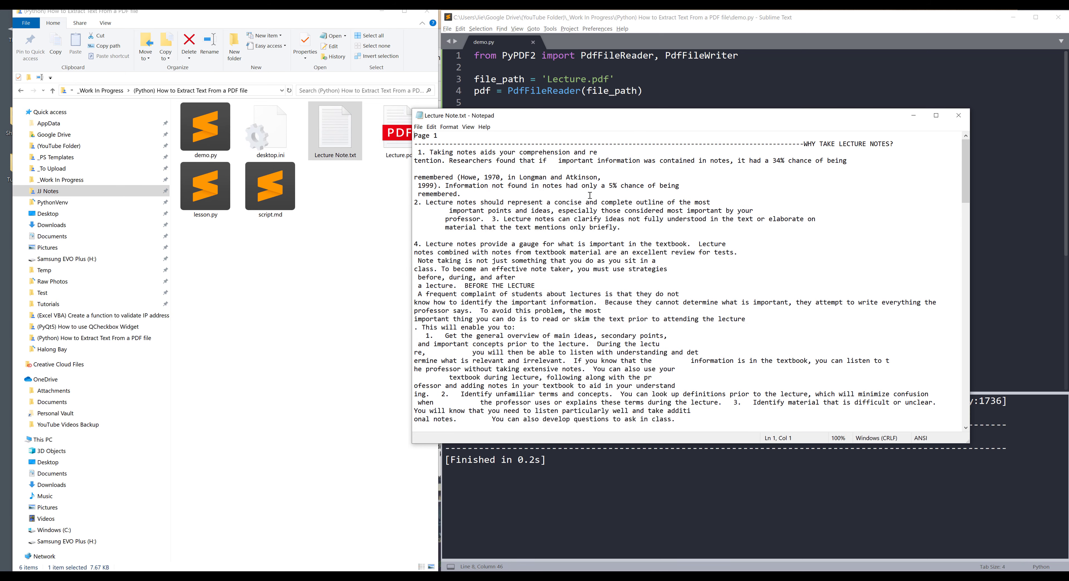
scroll(down, 3)
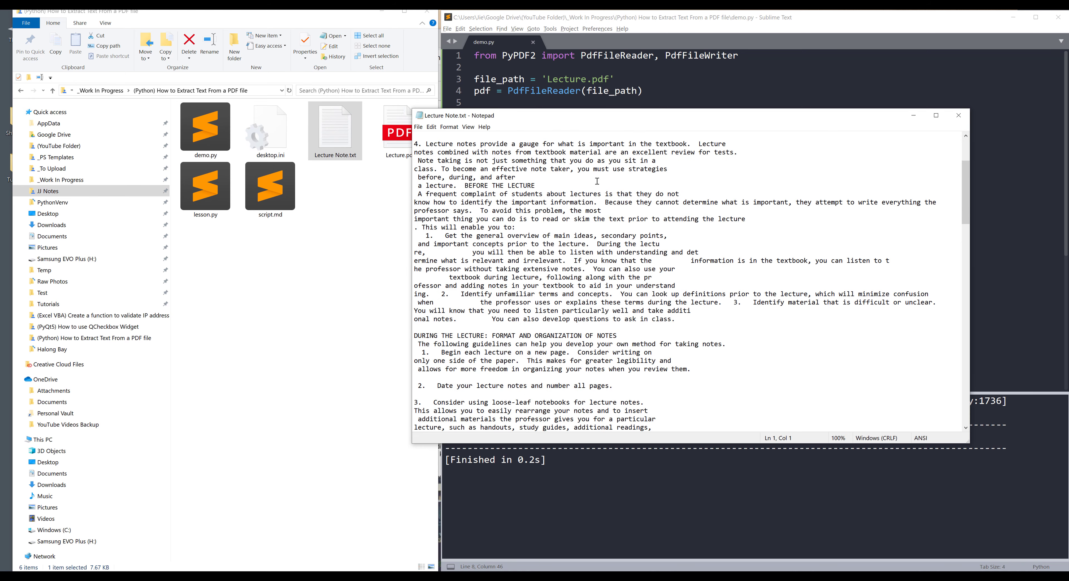
mouse_move(598, 181)
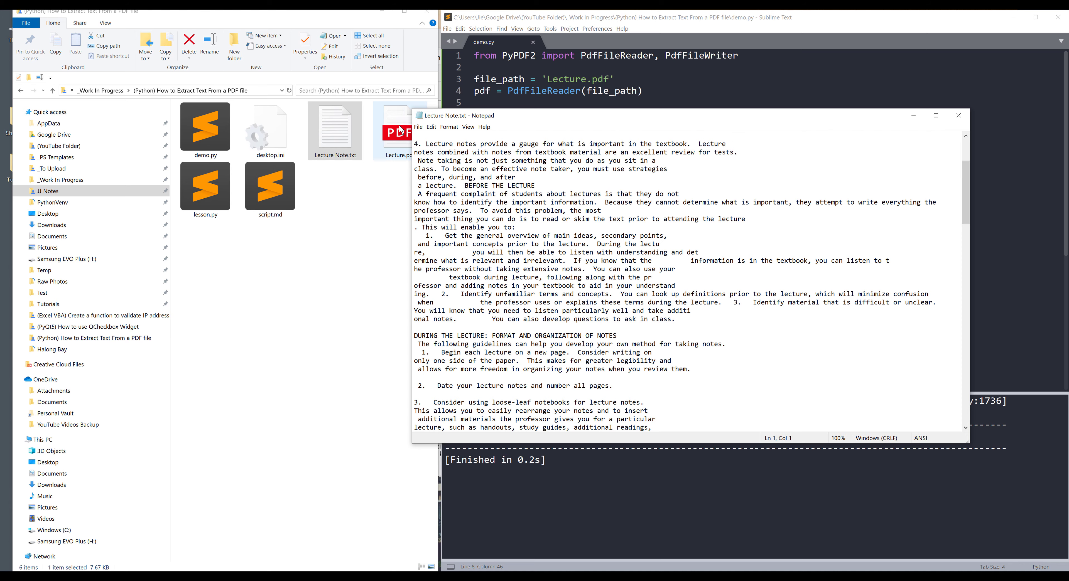
scroll(down, 3)
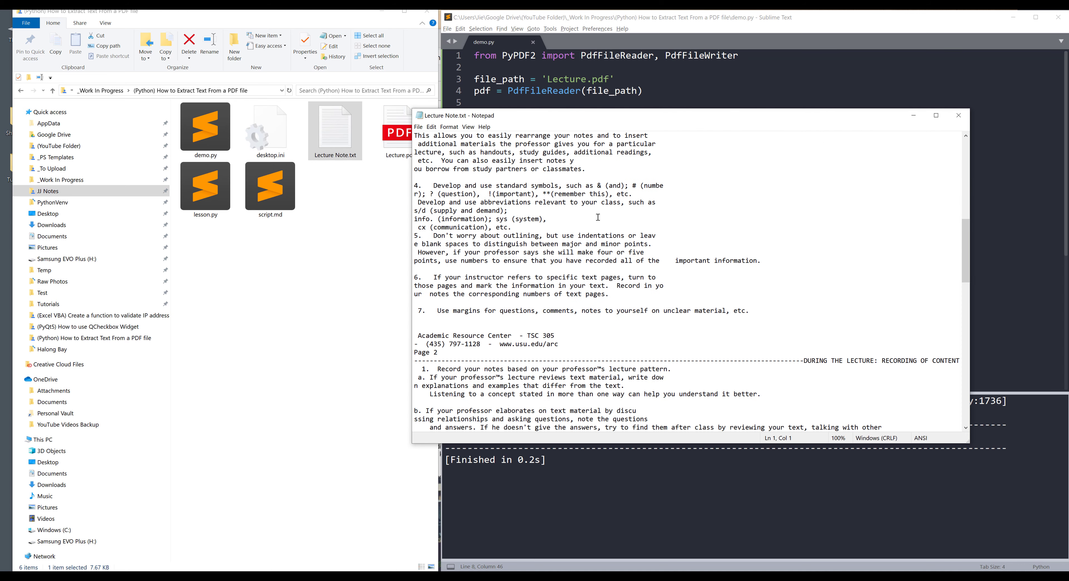
scroll(down, 3)
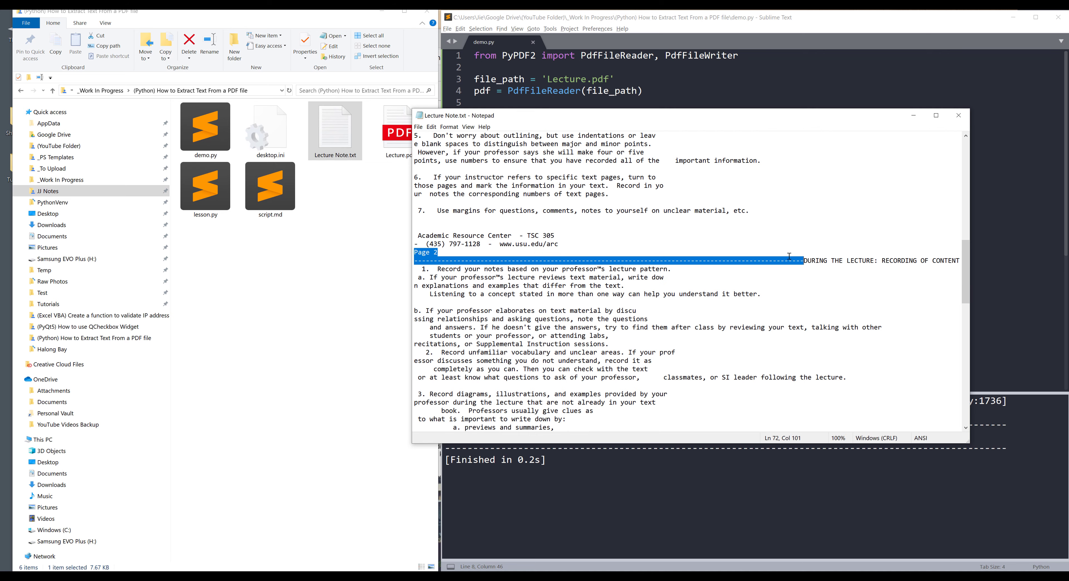
scroll(down, 3)
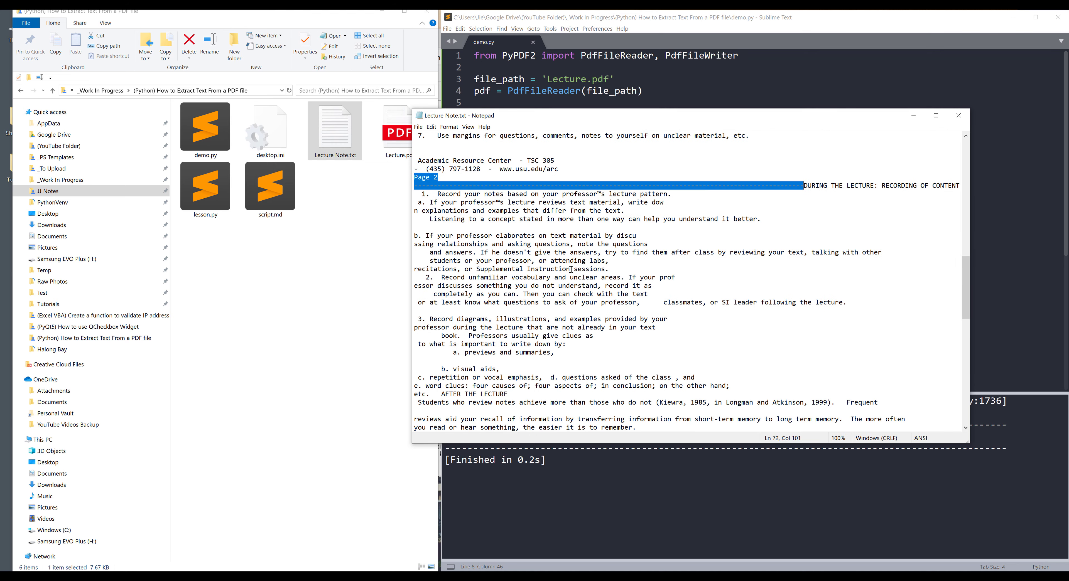
scroll(down, 3)
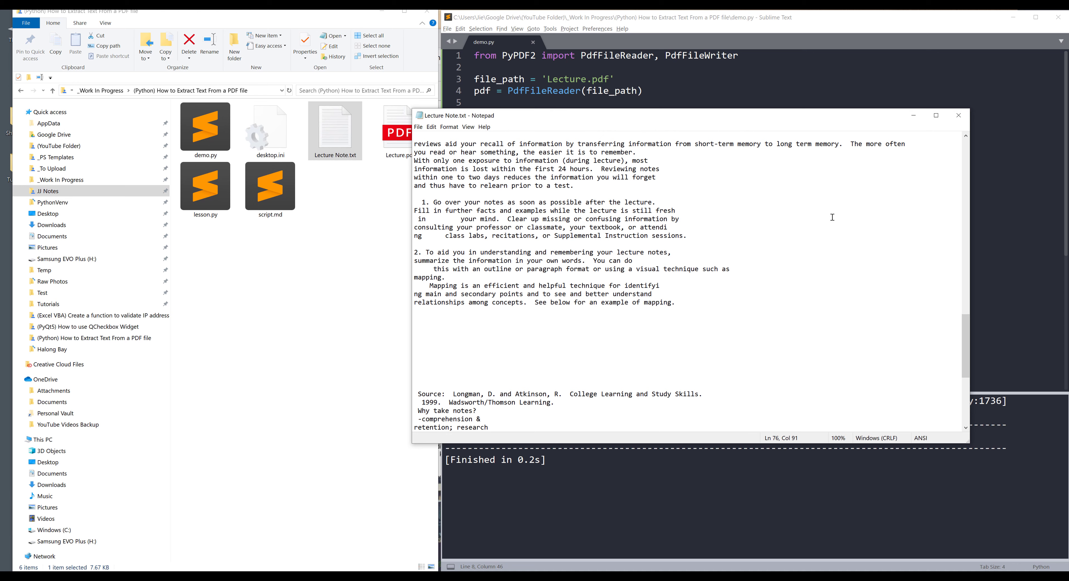
scroll(down, 3)
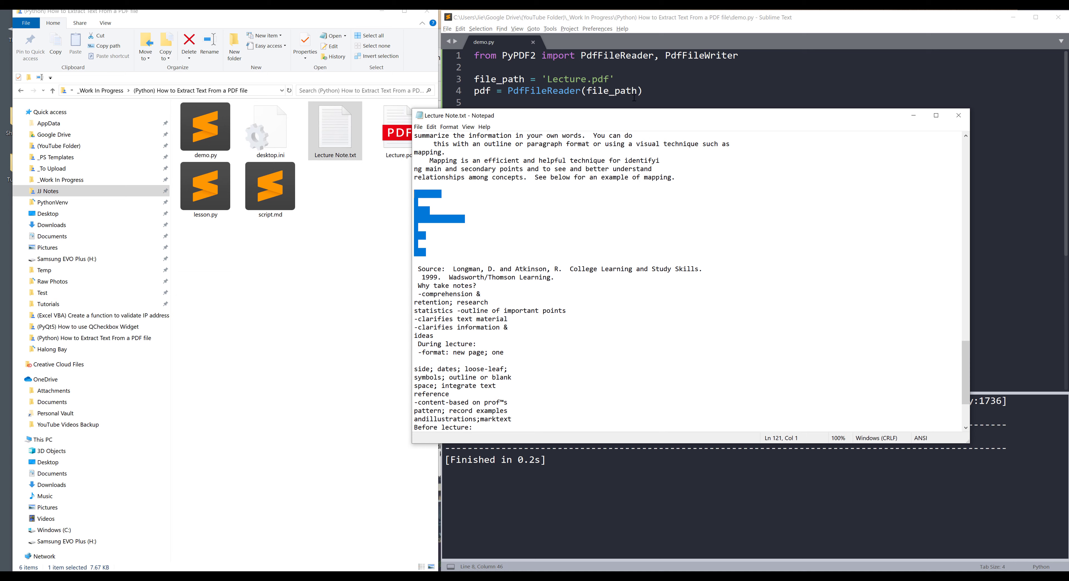
mouse_move(516, 251)
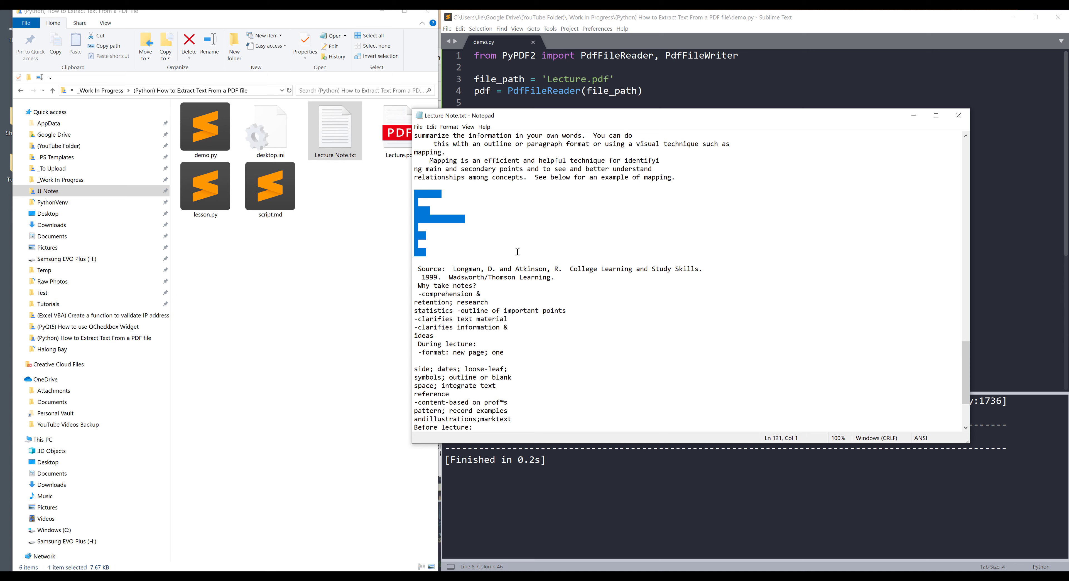
mouse_move(391, 189)
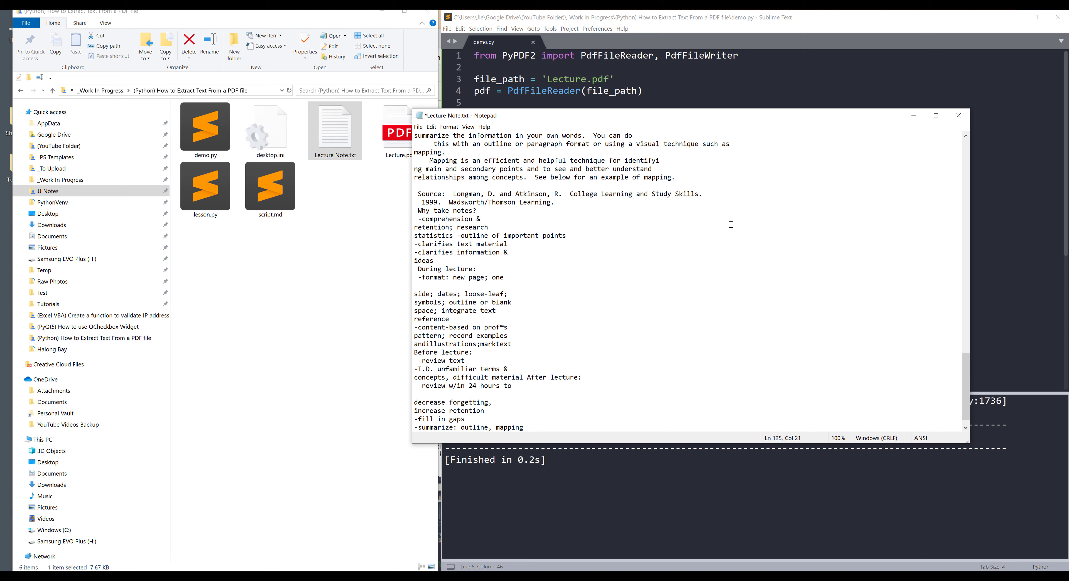
click(492, 227)
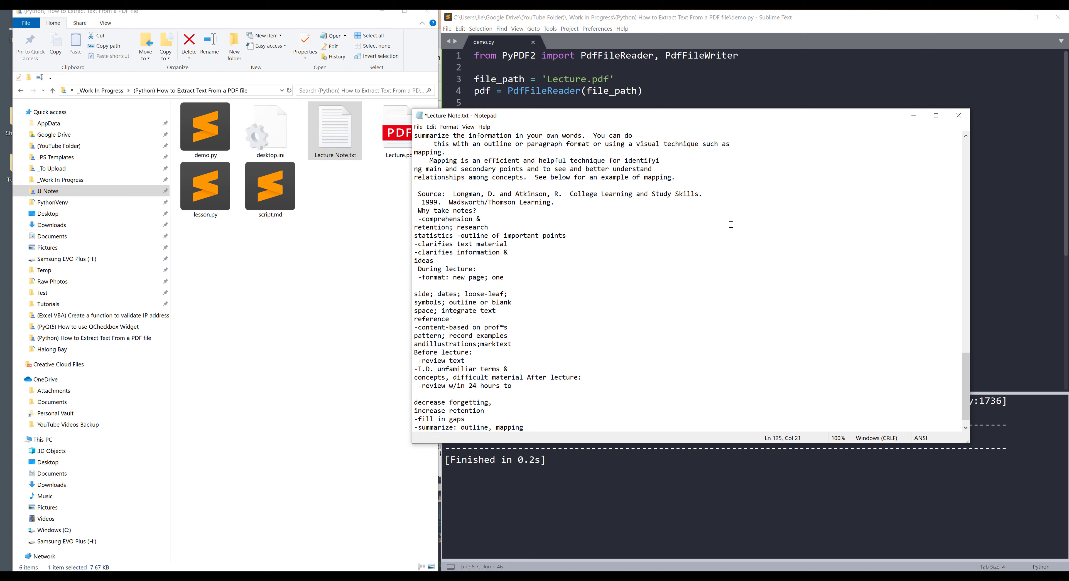